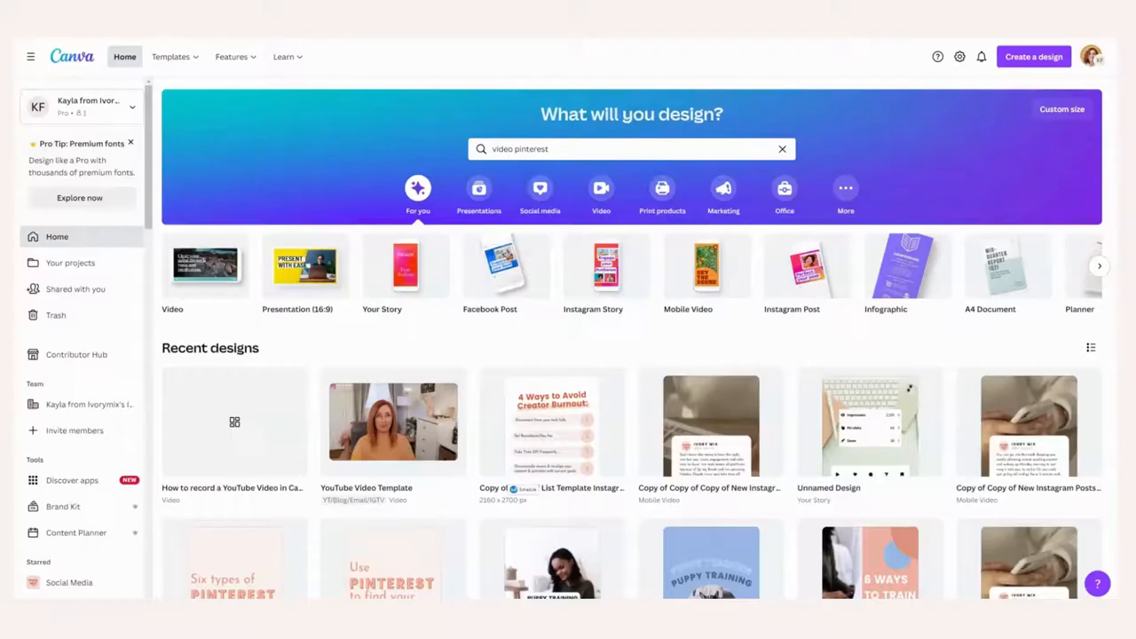
mouse_move(344, 203)
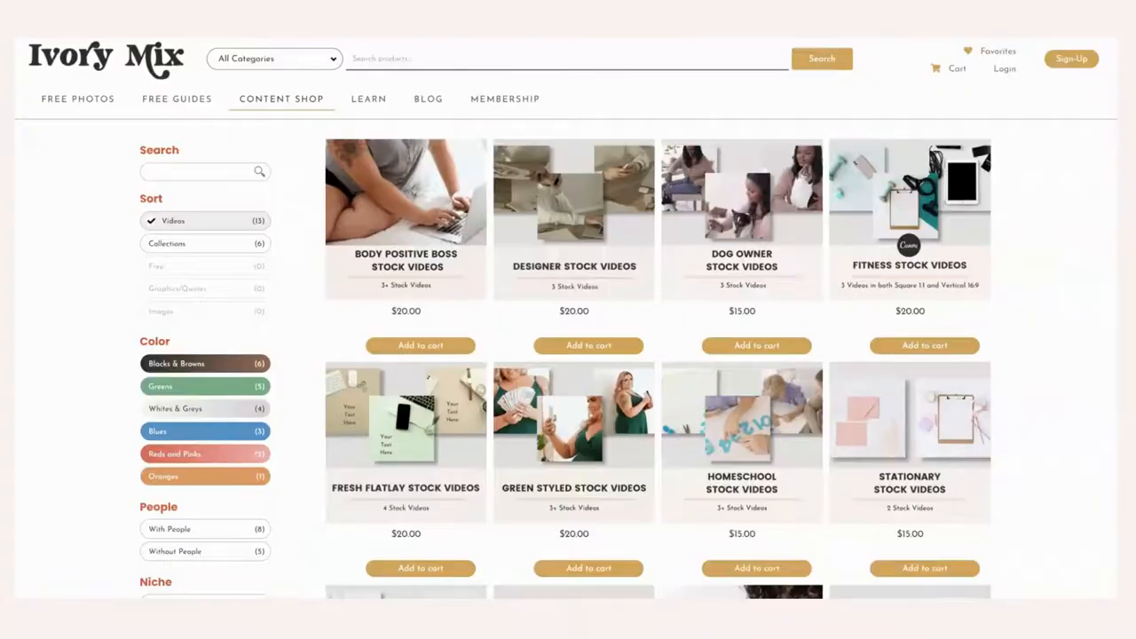
Filter the Ivory Mix content shop by niche and scroll through the Photos listings.
click(280, 99)
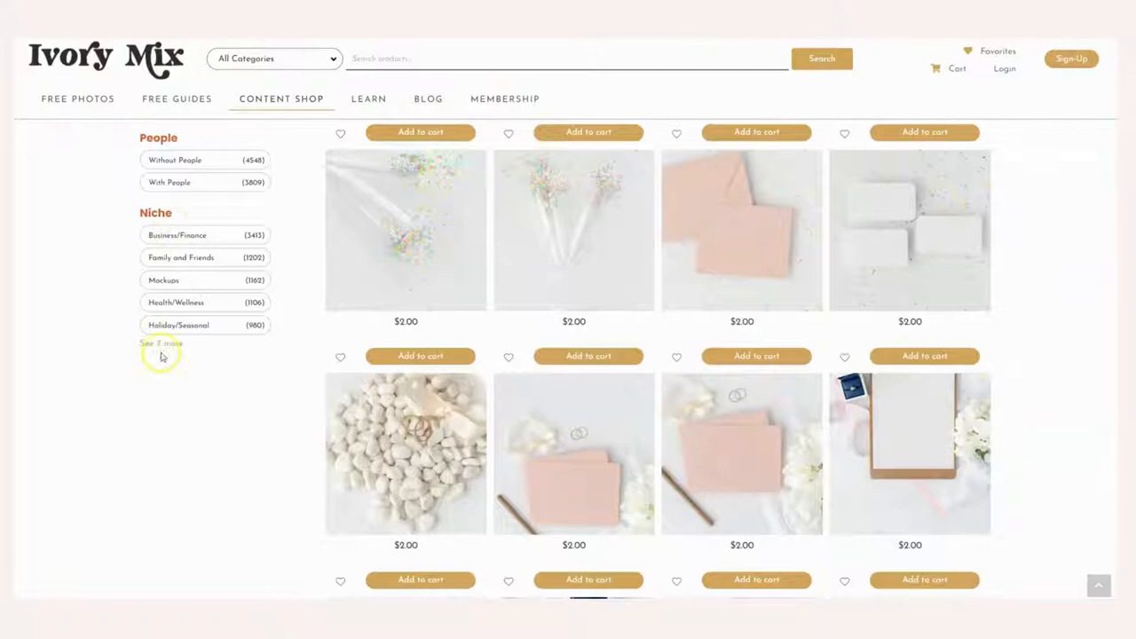
click(160, 345)
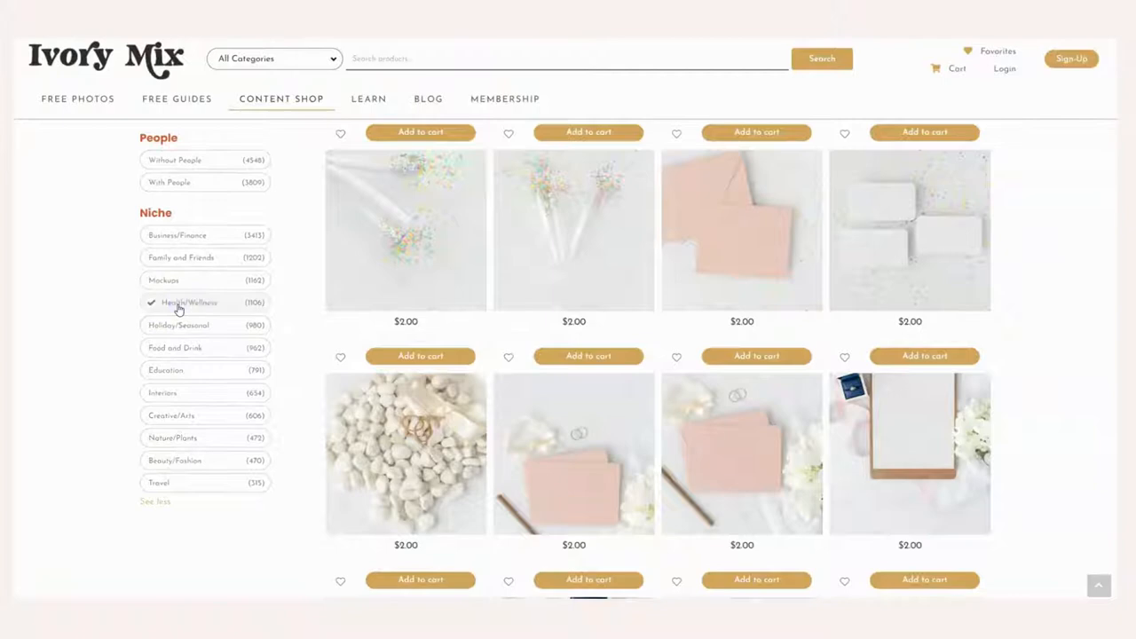
scroll(down, 3)
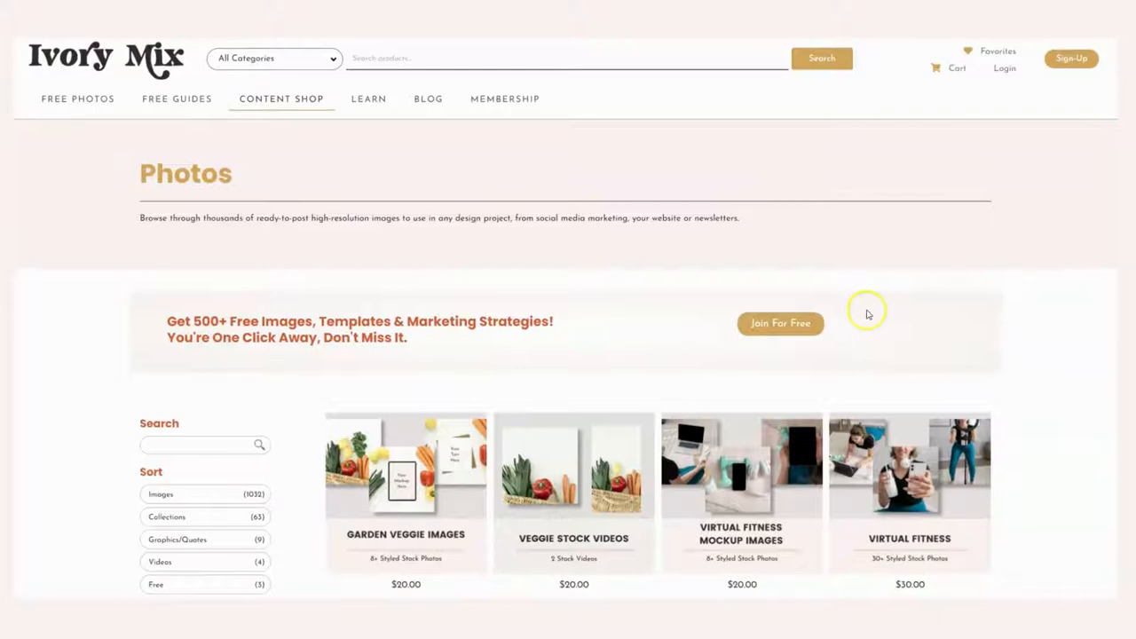
mouse_move(270, 282)
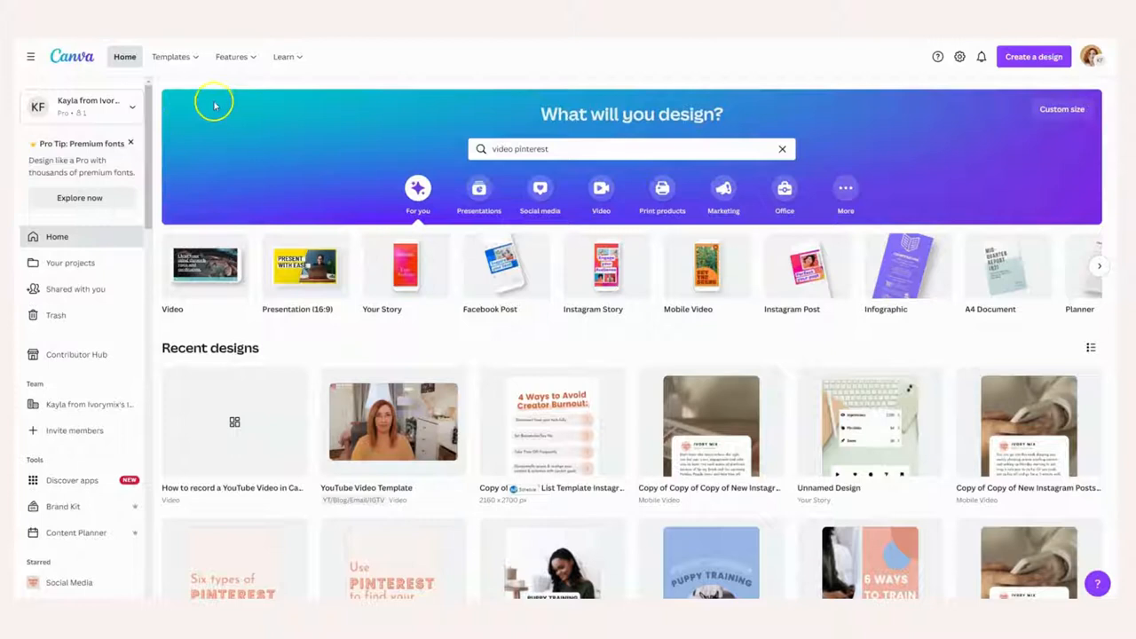
Search 'mobile video' and create a blank Mobile Video (1080 × 1920 px) design.
text(mobile video)
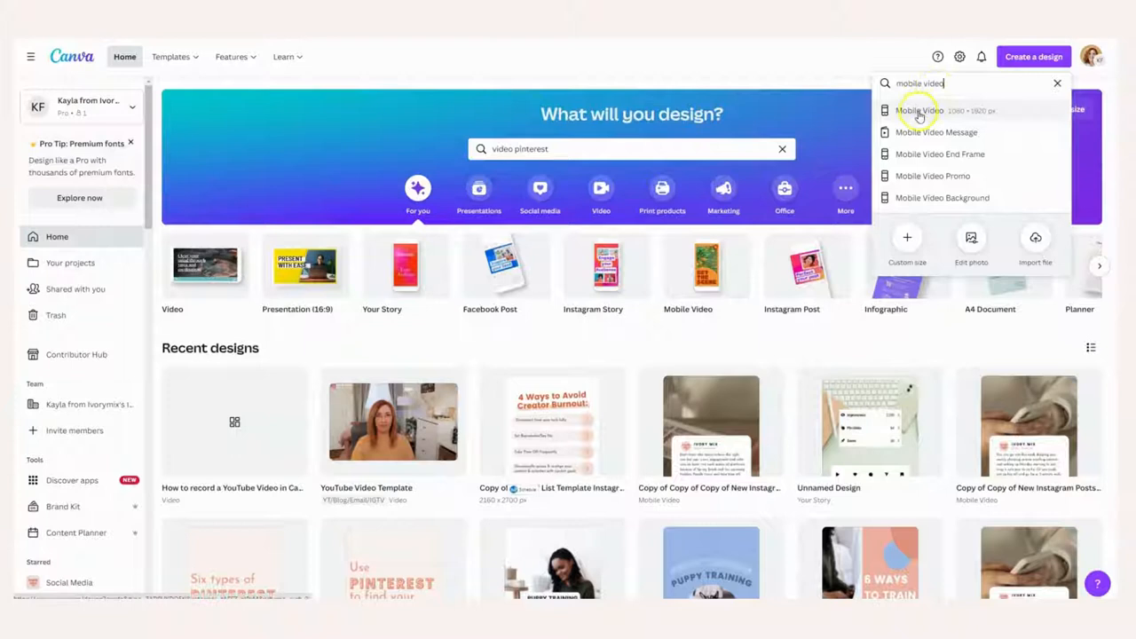
click(920, 110)
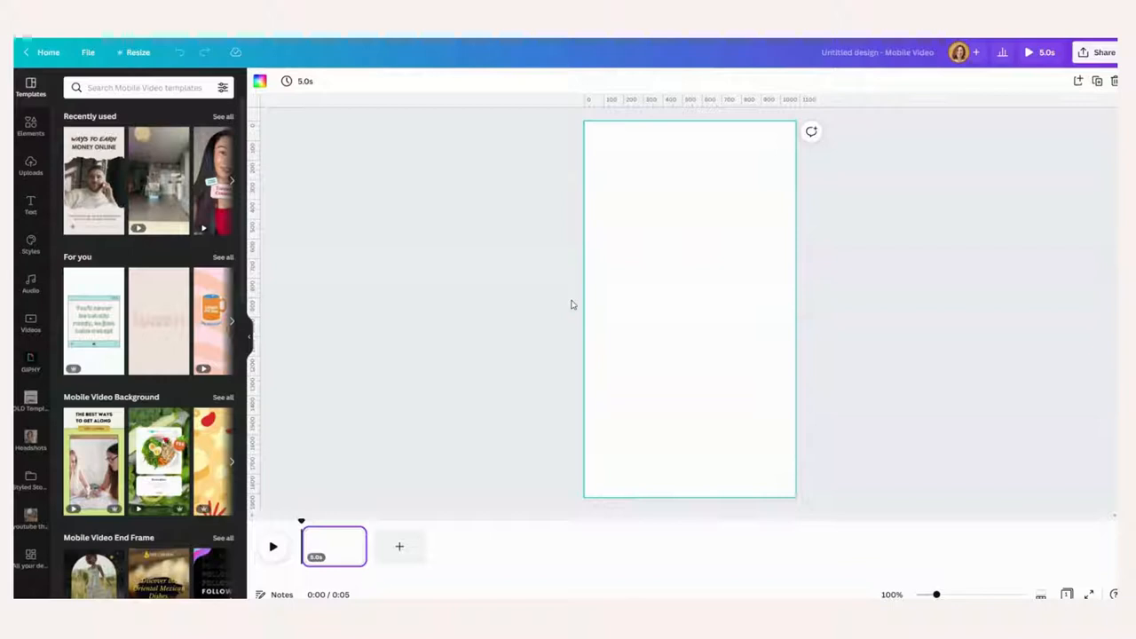
mouse_move(452, 517)
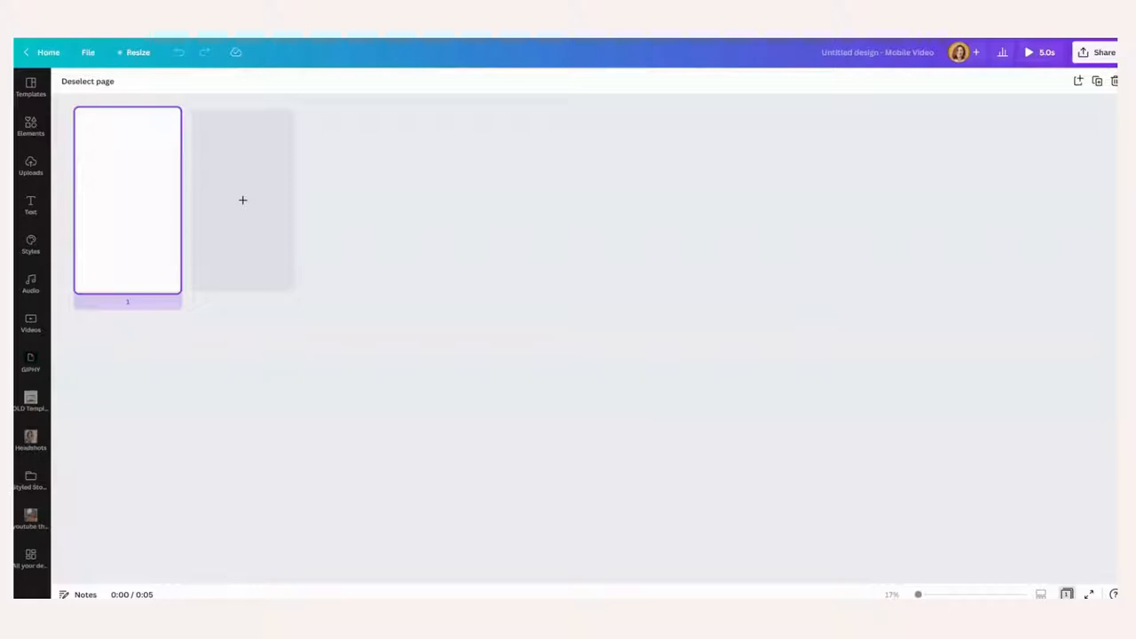
mouse_move(240, 213)
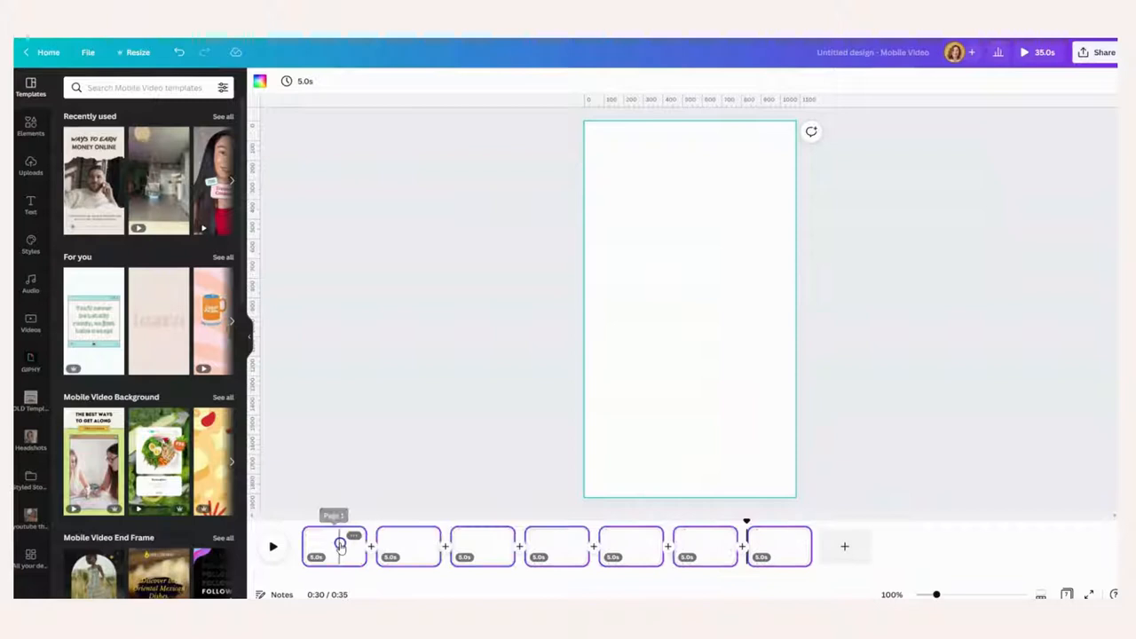
Shorten the first page's duration toward a 10-second total timeline.
click(778, 547)
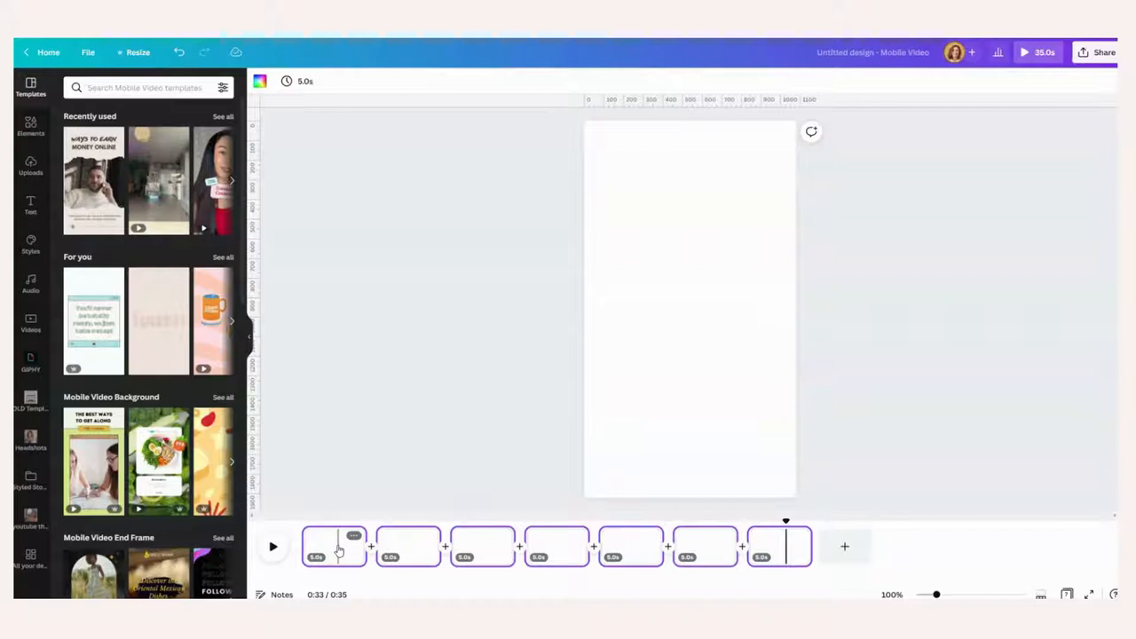
click(288, 82)
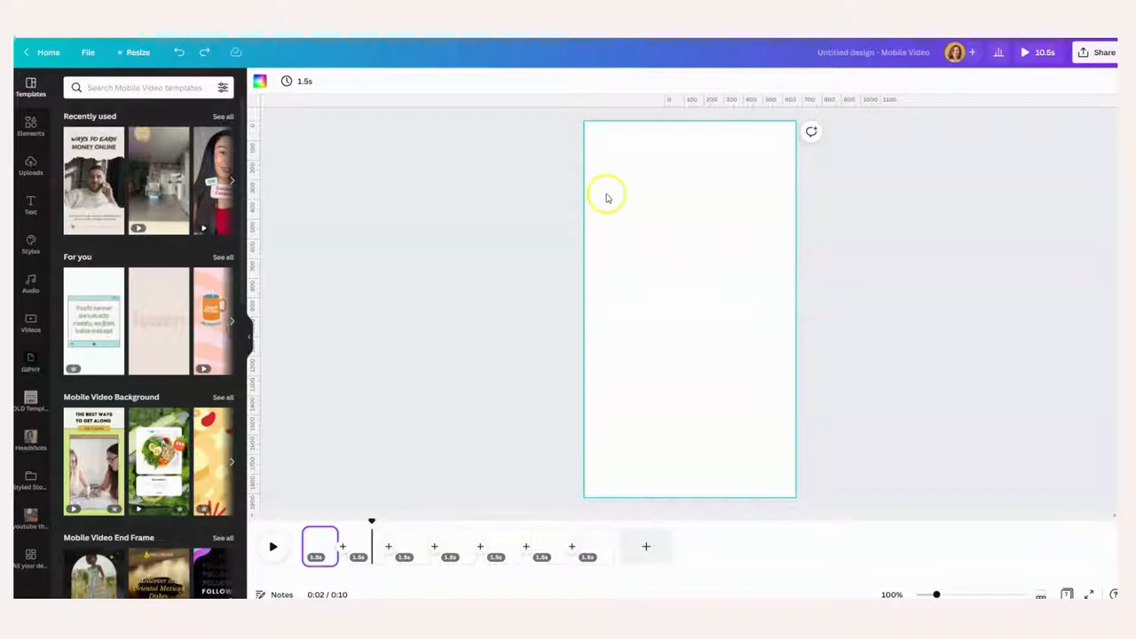
Show the Uploads library of woman-with-dog photos beside the blank video.
click(30, 167)
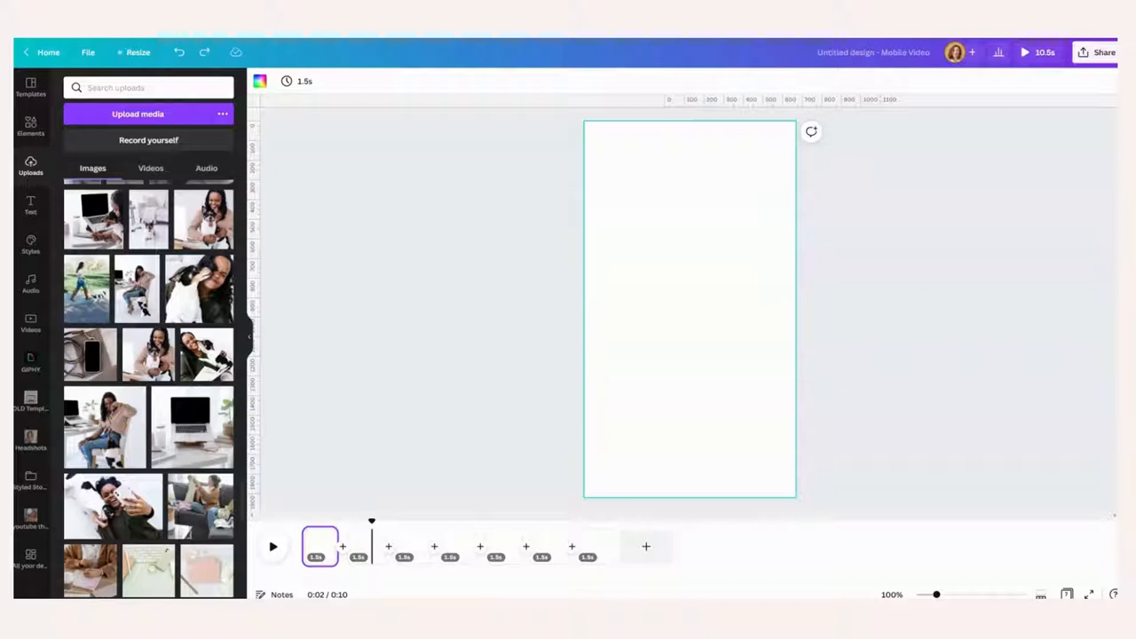
mouse_move(476, 454)
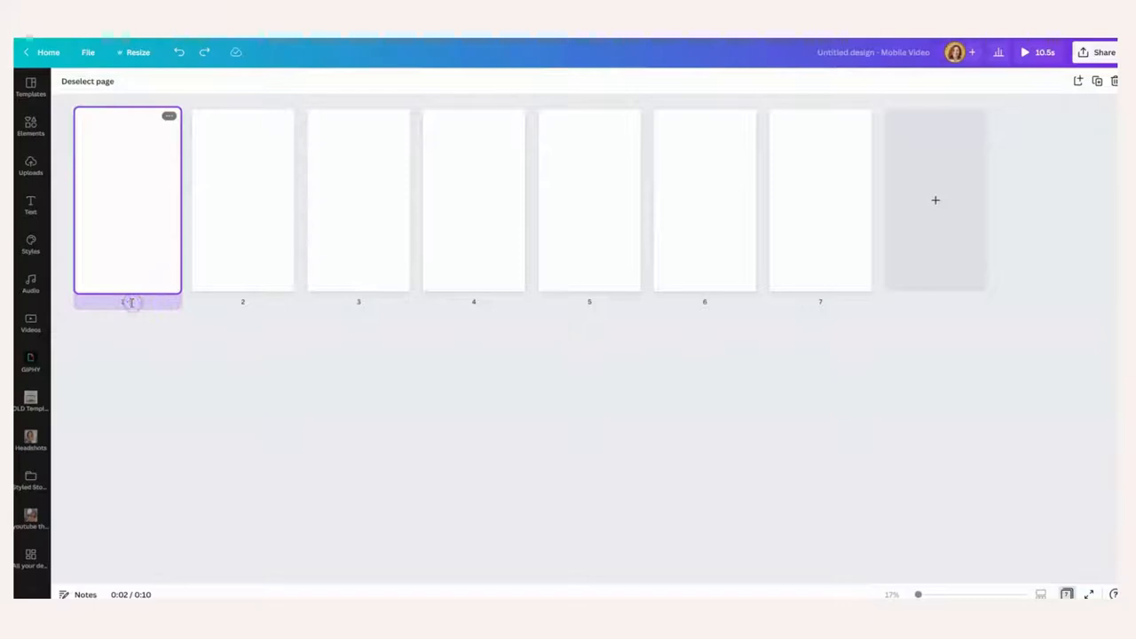
Title pages 1–2 'headline', pages 6–7 'call to action', and name the fourth step page.
click(241, 199)
text( - headline)
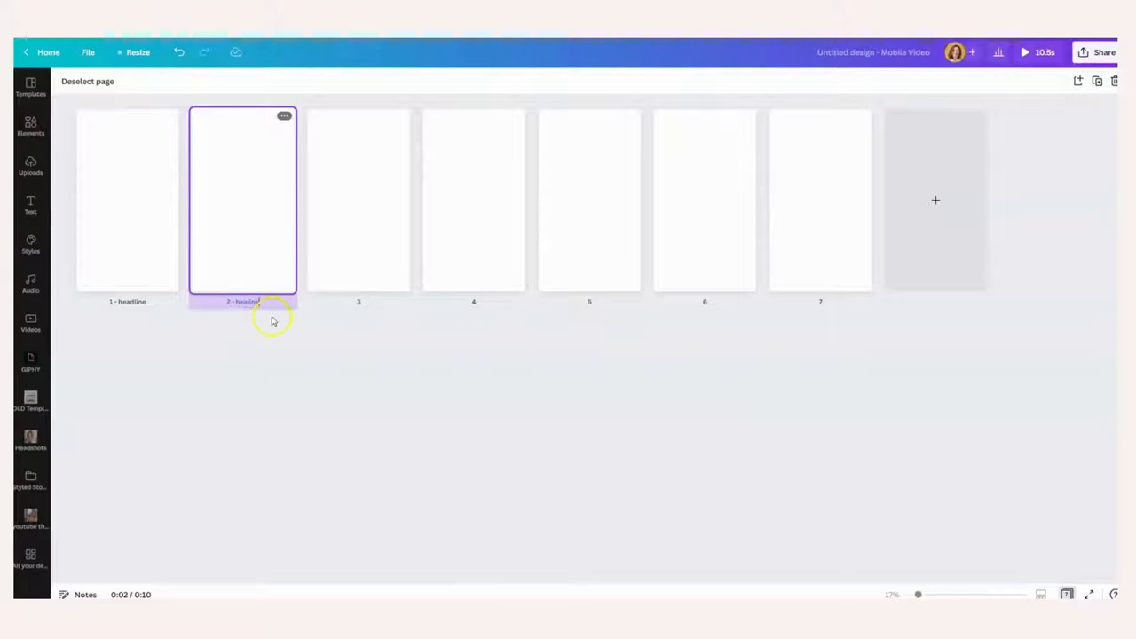
click(705, 198)
text( - call to action)
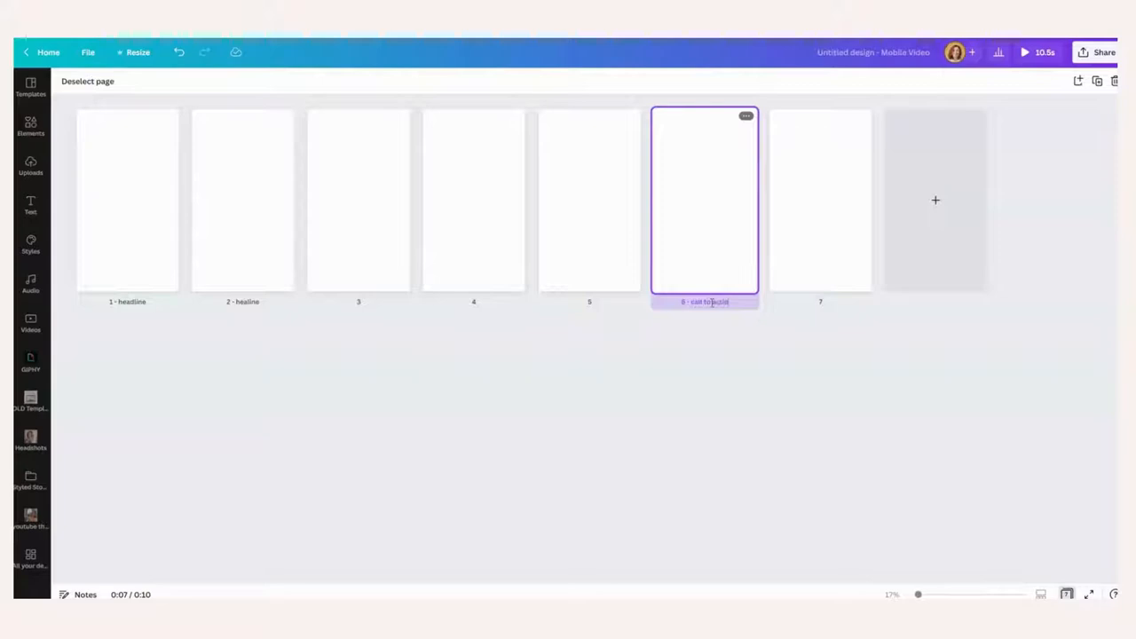
click(820, 199)
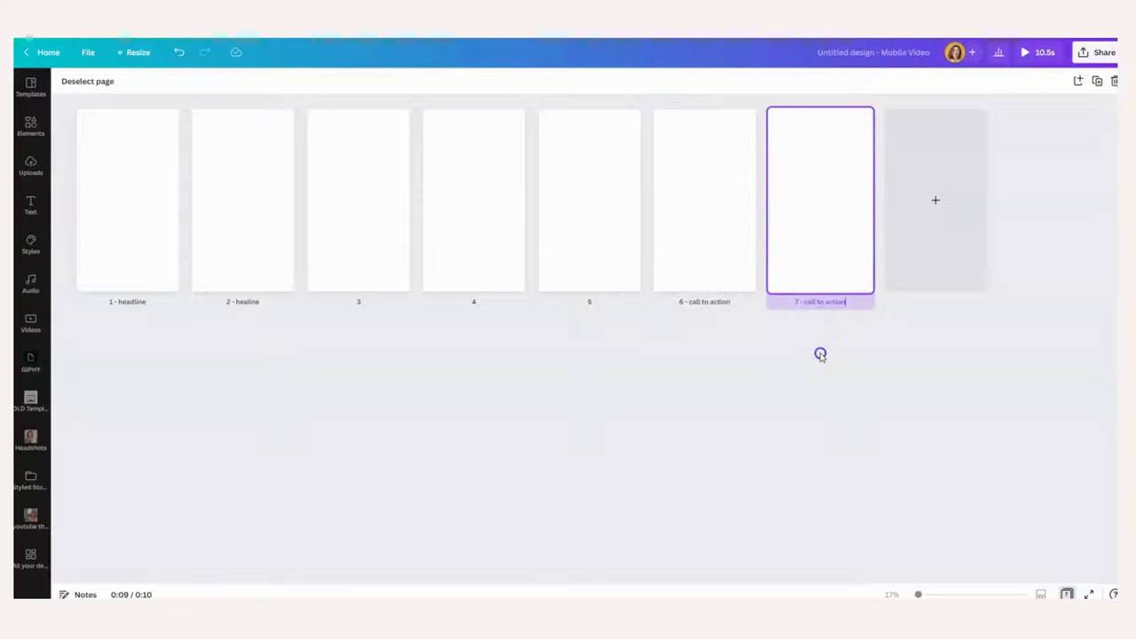
click(359, 199)
text( - step 1)
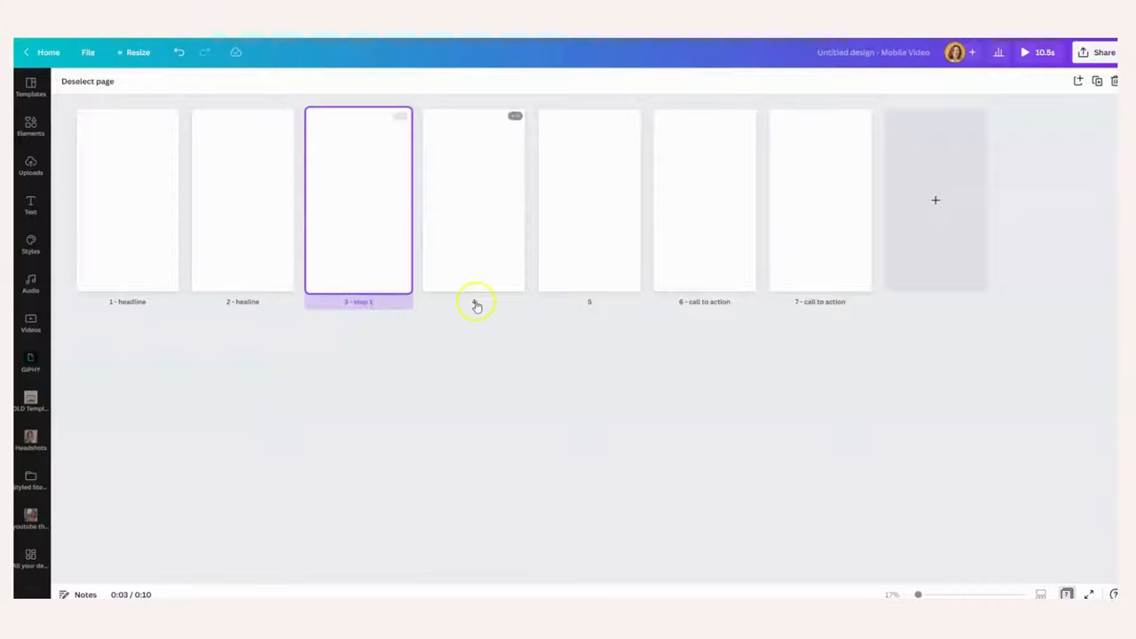
click(472, 199)
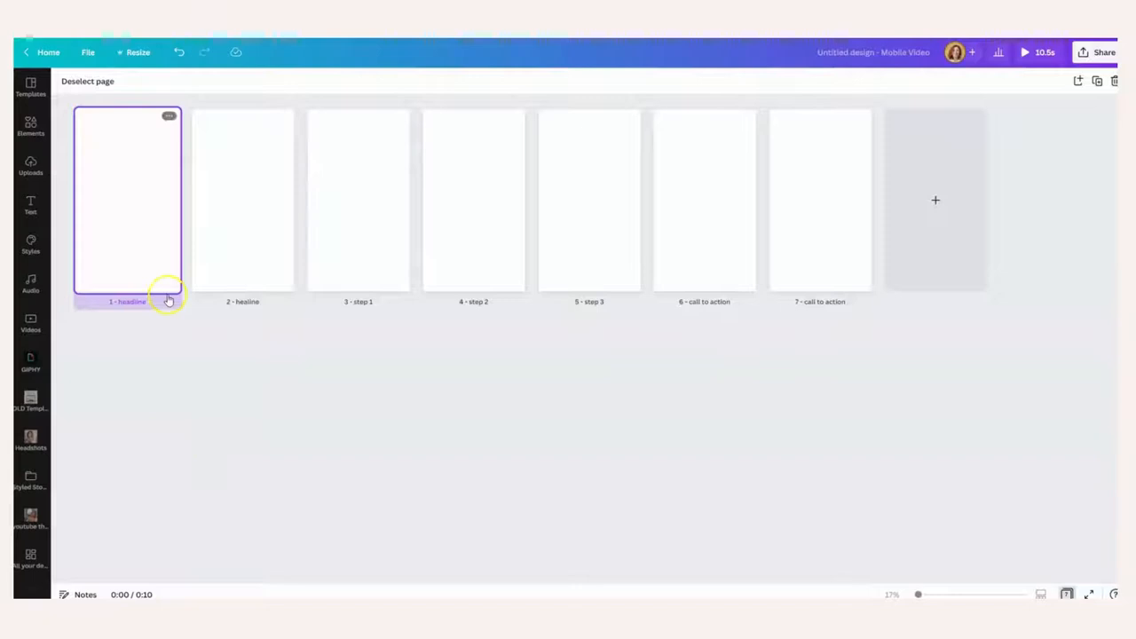
click(30, 167)
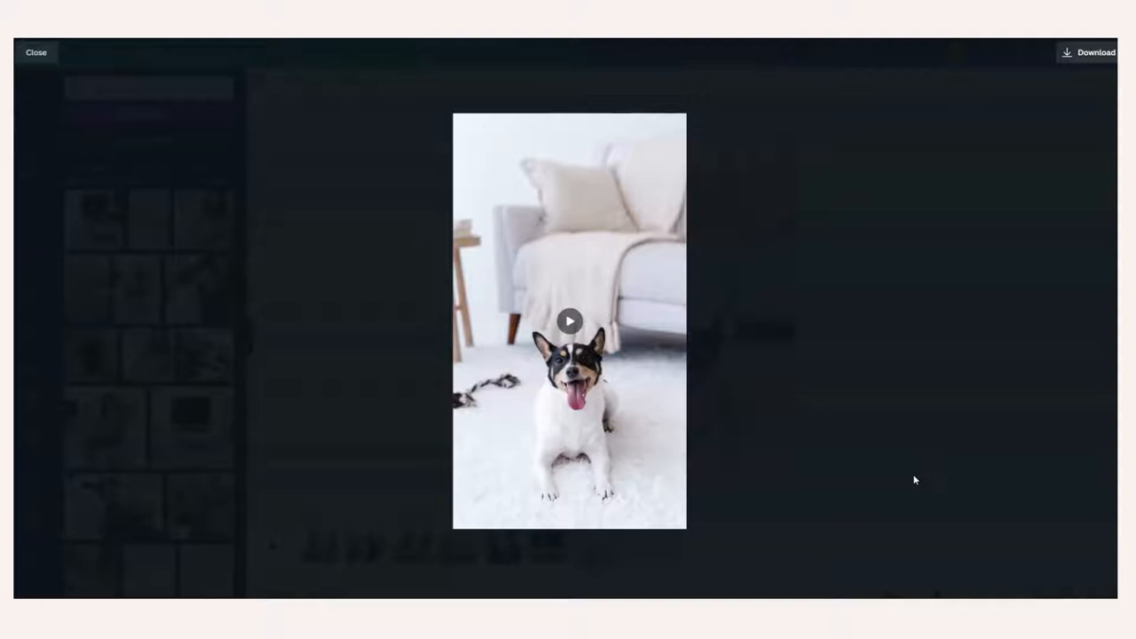
Close the photo preview and place the dog-on-rug photo on the final call-to-action page.
click(36, 52)
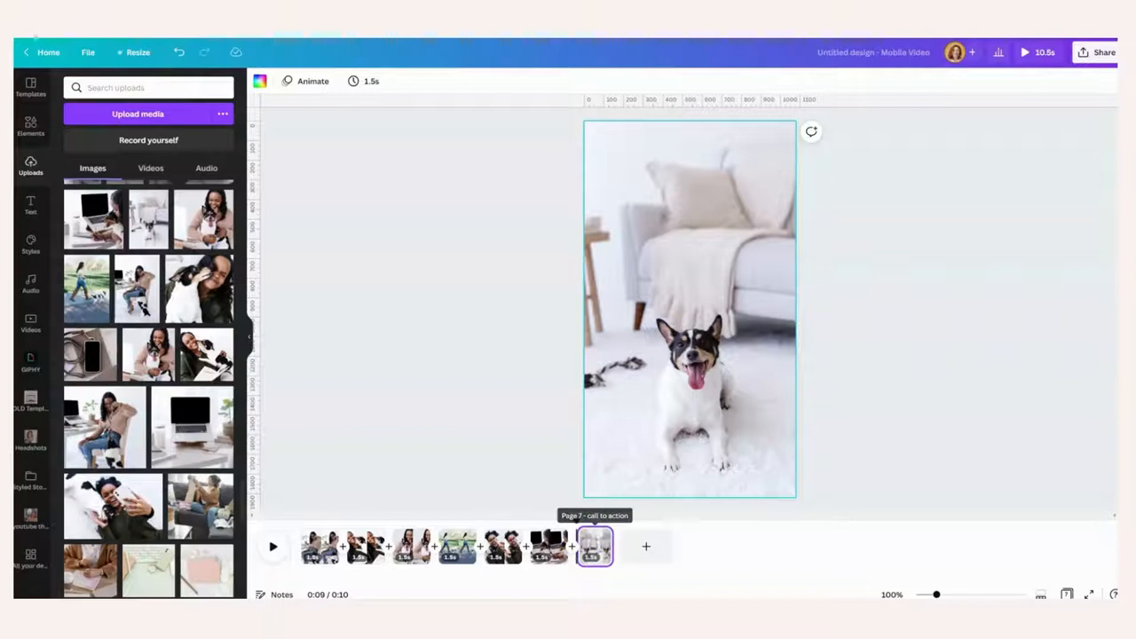
click(320, 547)
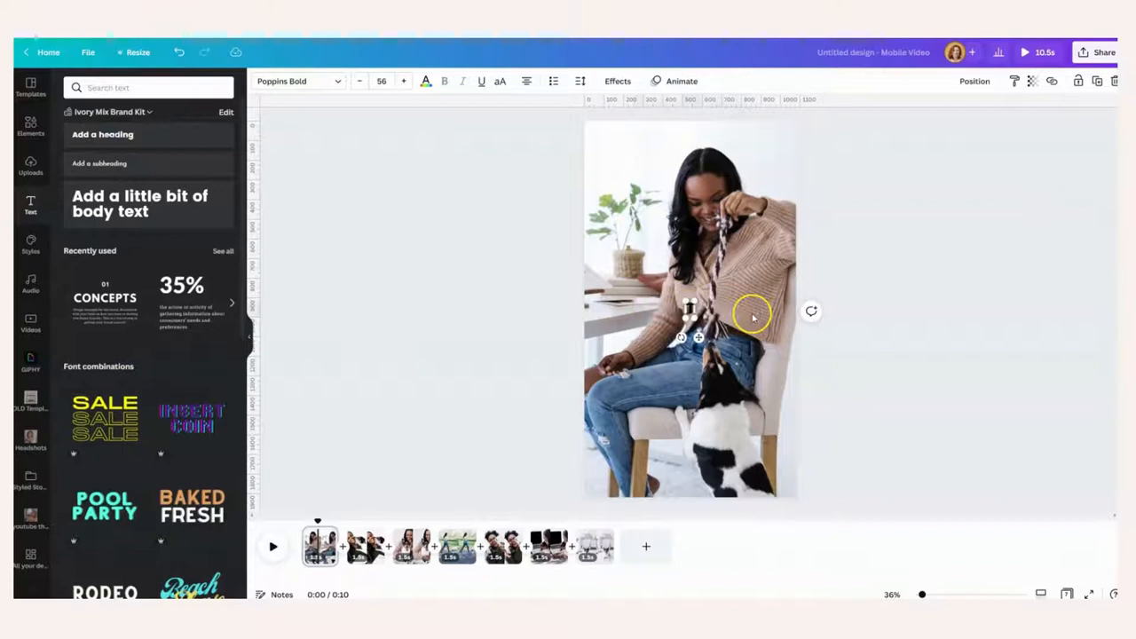
Add the headline 'This is how you train your dog in 3 steps' at size 36, resized and centred.
text(This is how you train your dog in 3 steps)
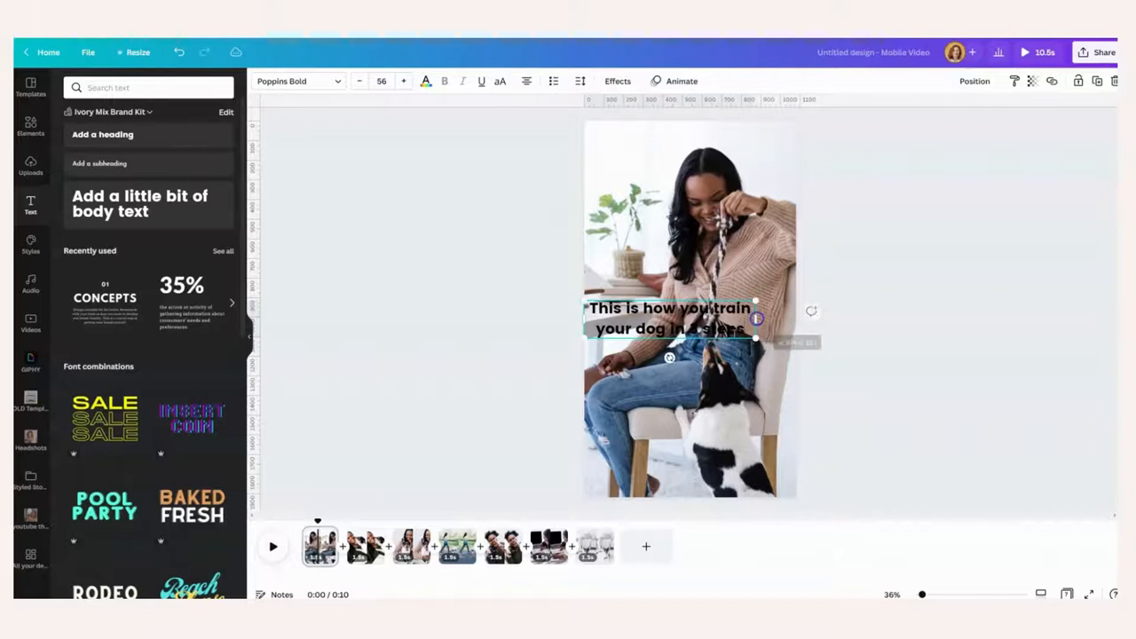
drag(755, 341, 714, 324)
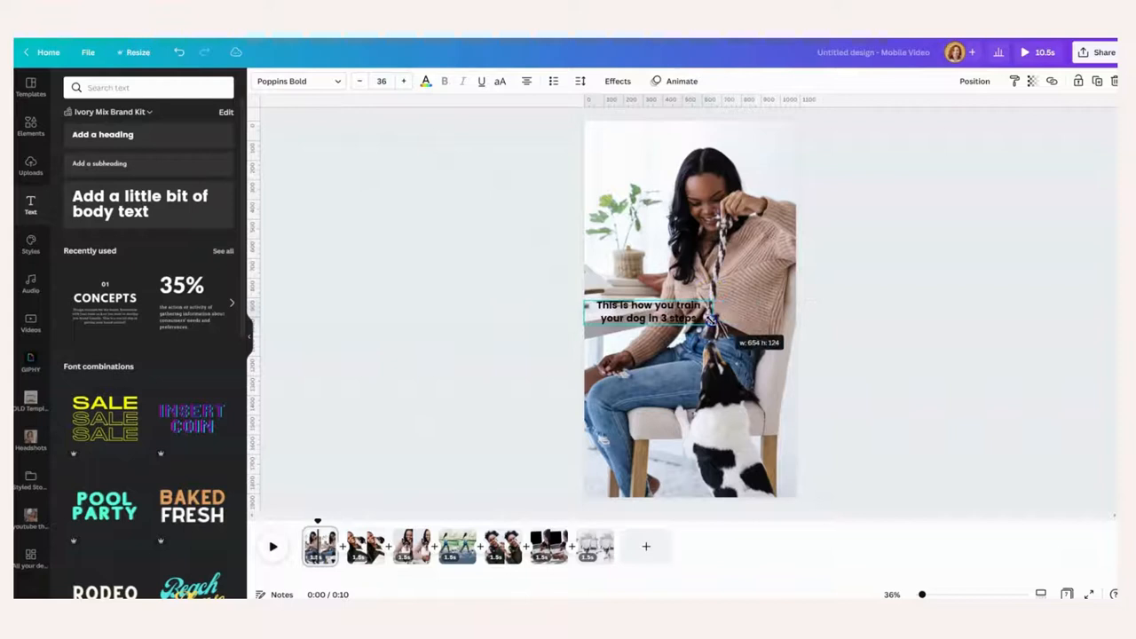
click(618, 82)
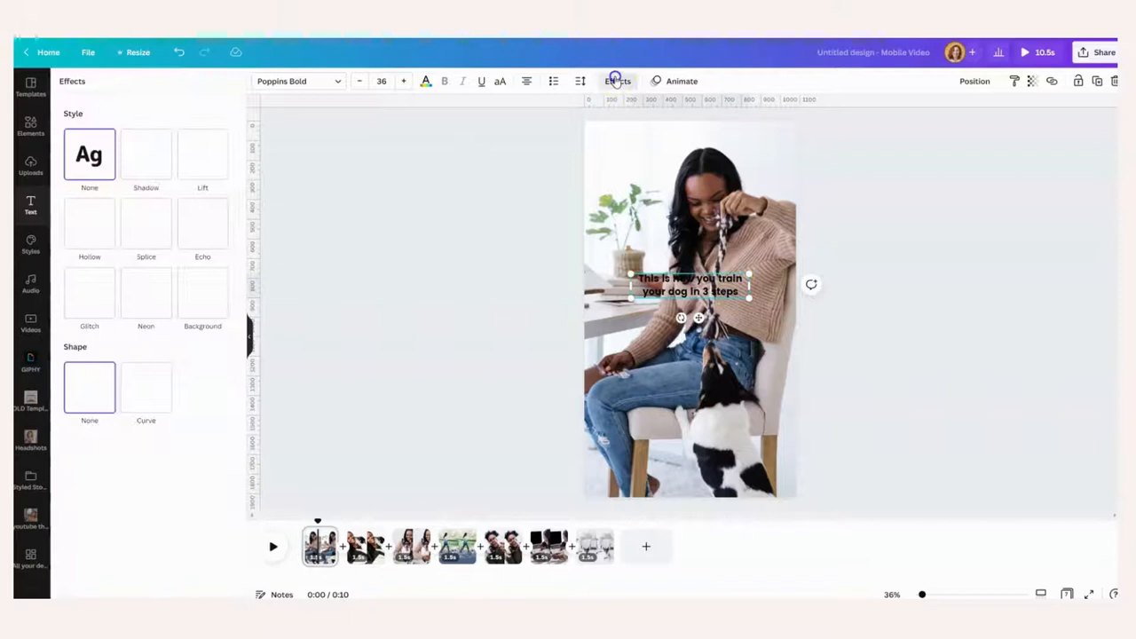
Give the headline a white Background effect and preview the copied headline on page 2.
click(31, 204)
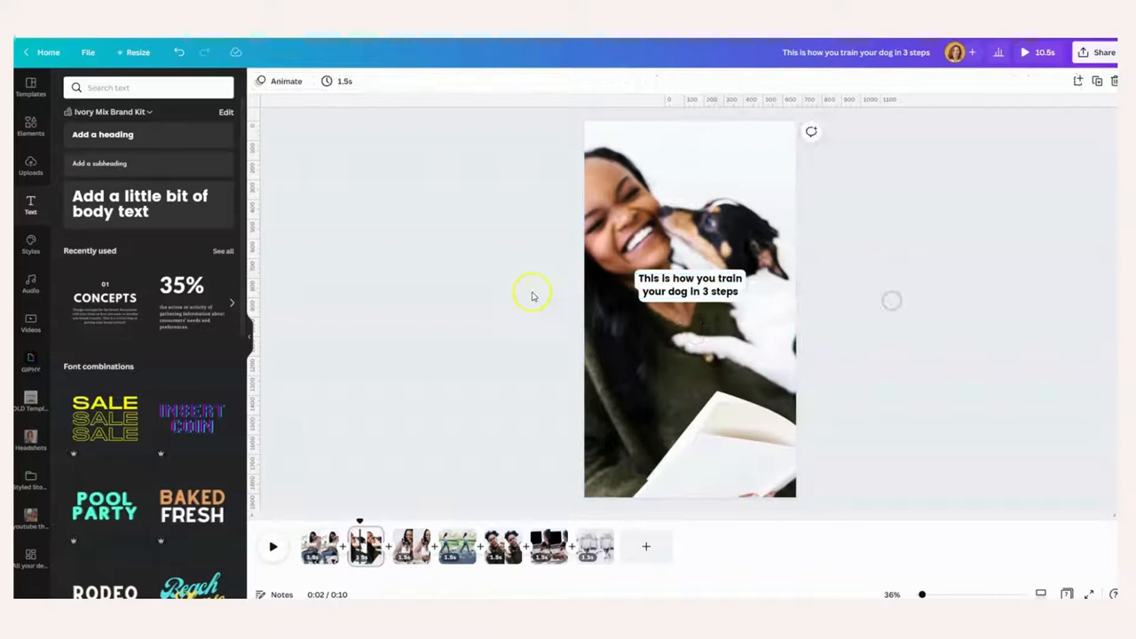
click(1025, 52)
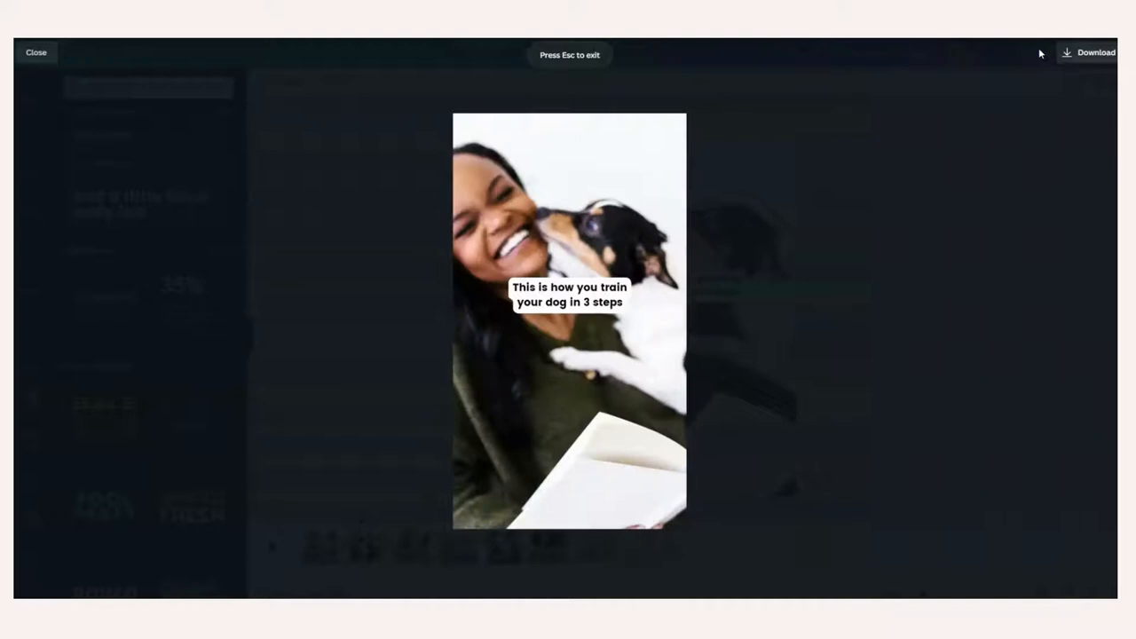
click(35, 51)
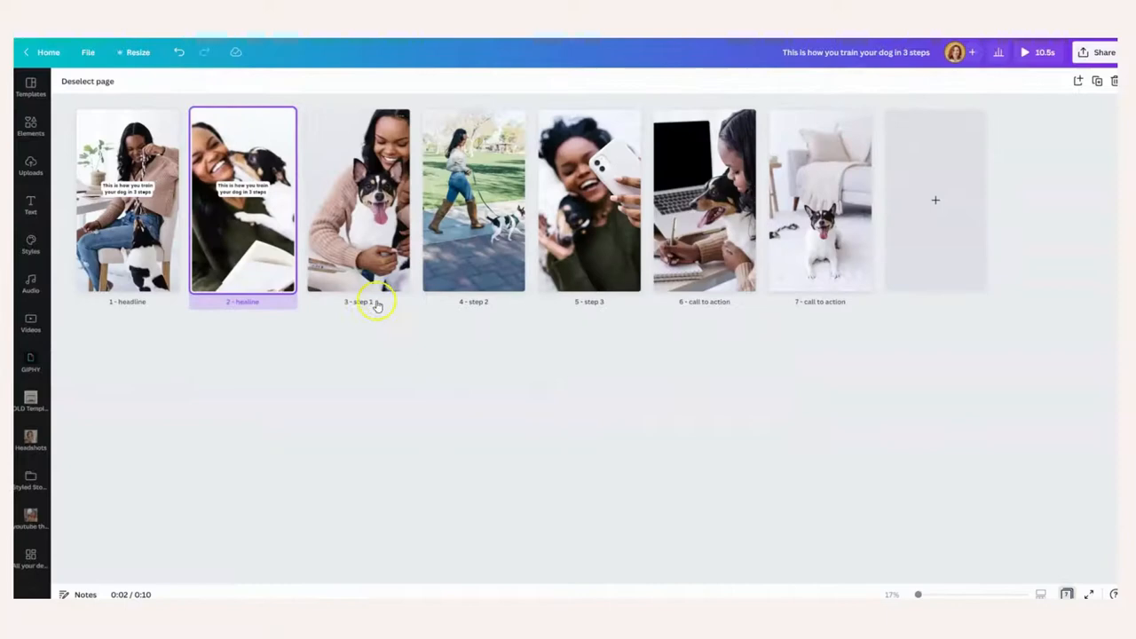
Add 'Step 1' and 'be patient' captions to page 3 and copy them onto page 4.
right_click(623, 284)
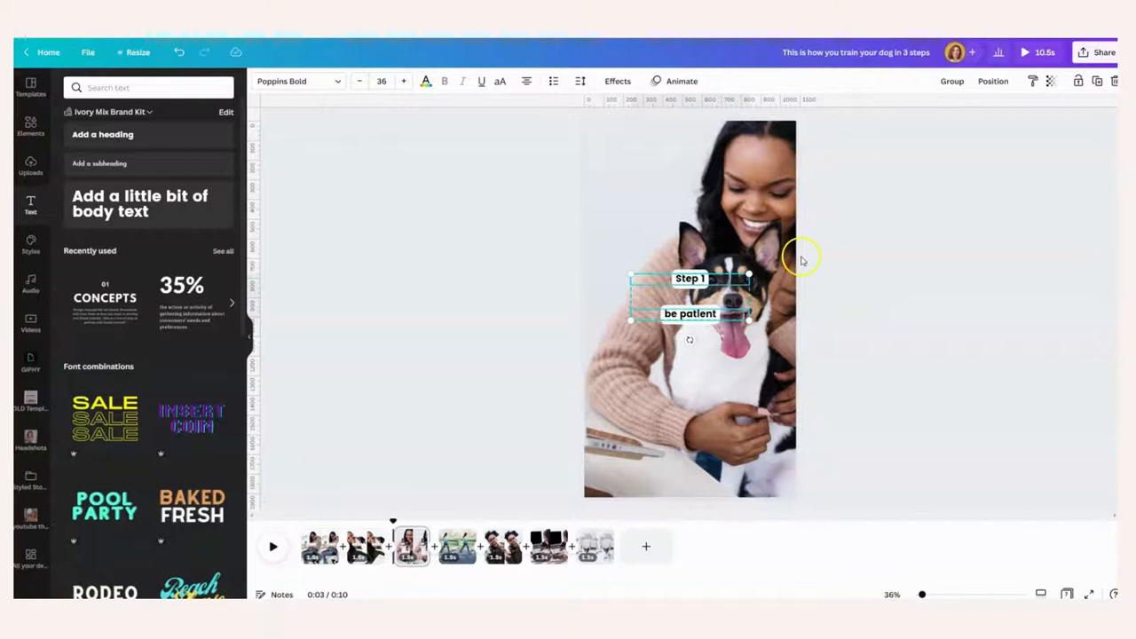
click(458, 547)
text(go)
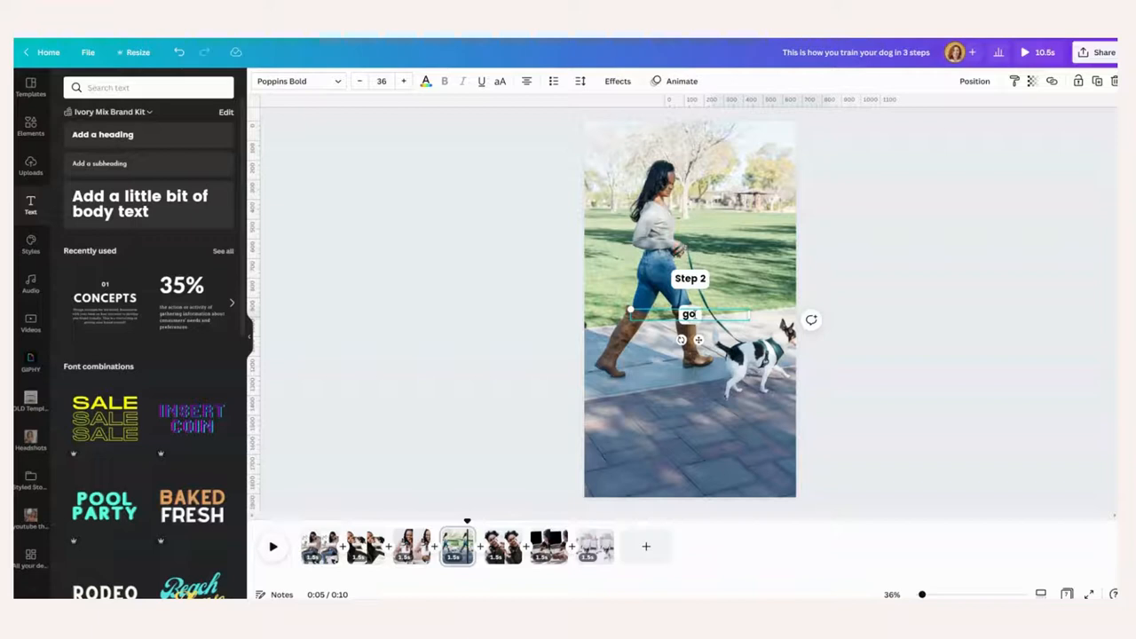
Paste the captions onto page 5 as 'Step 3' and 'love your puppy', then preview.
click(502, 547)
text(love your pupp)
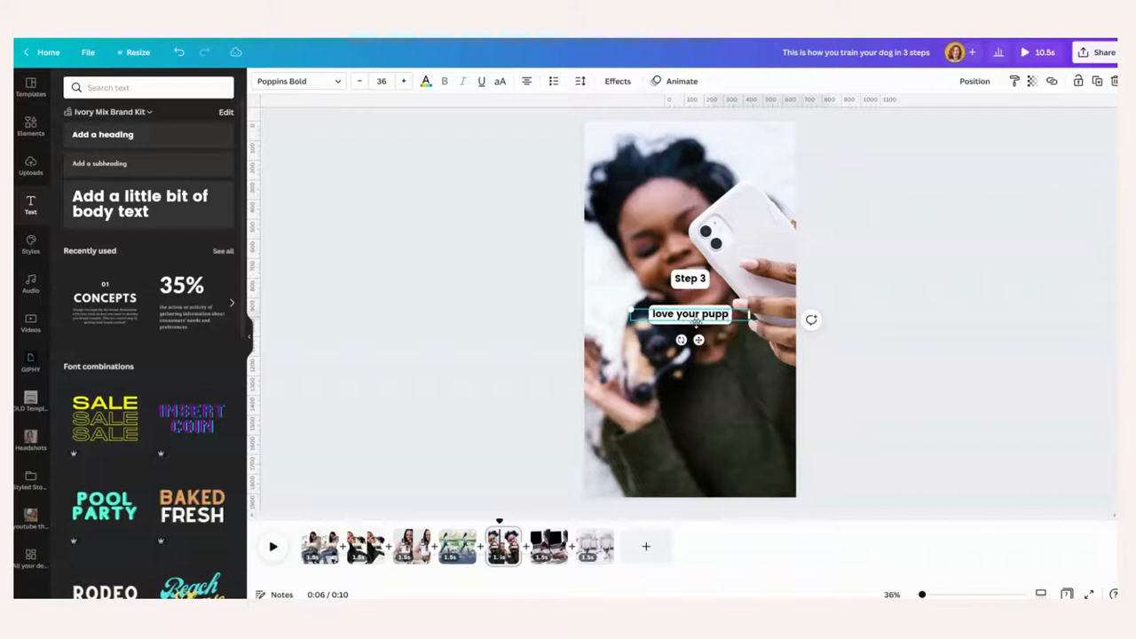
click(1024, 51)
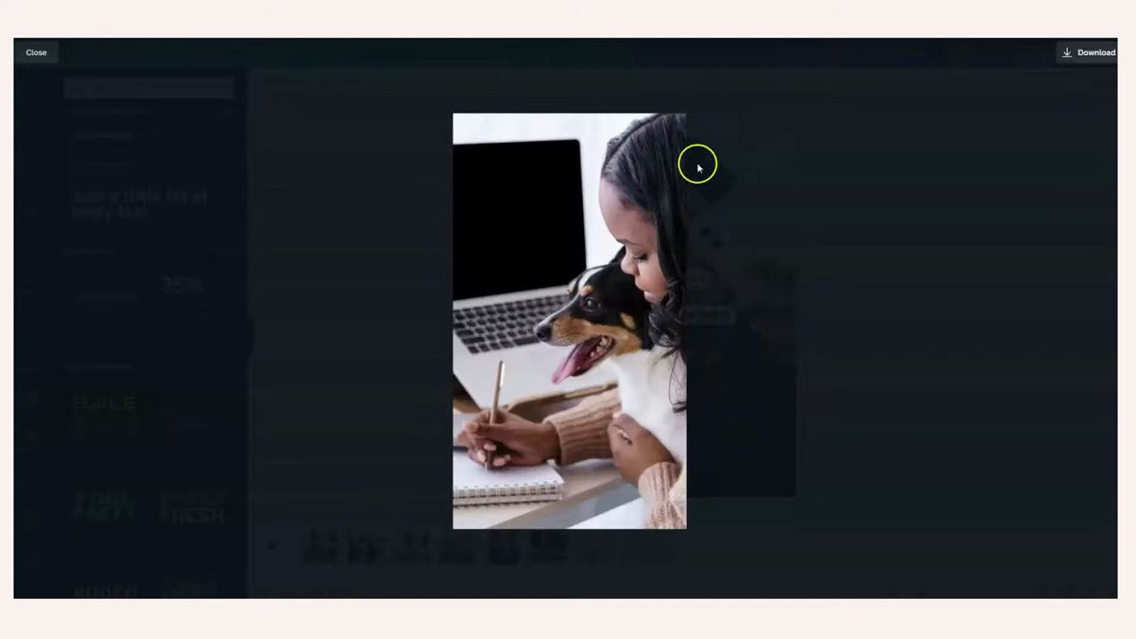
Place a text box on page 6 reading 'follow for more puppy tips' after closing the preview.
click(36, 51)
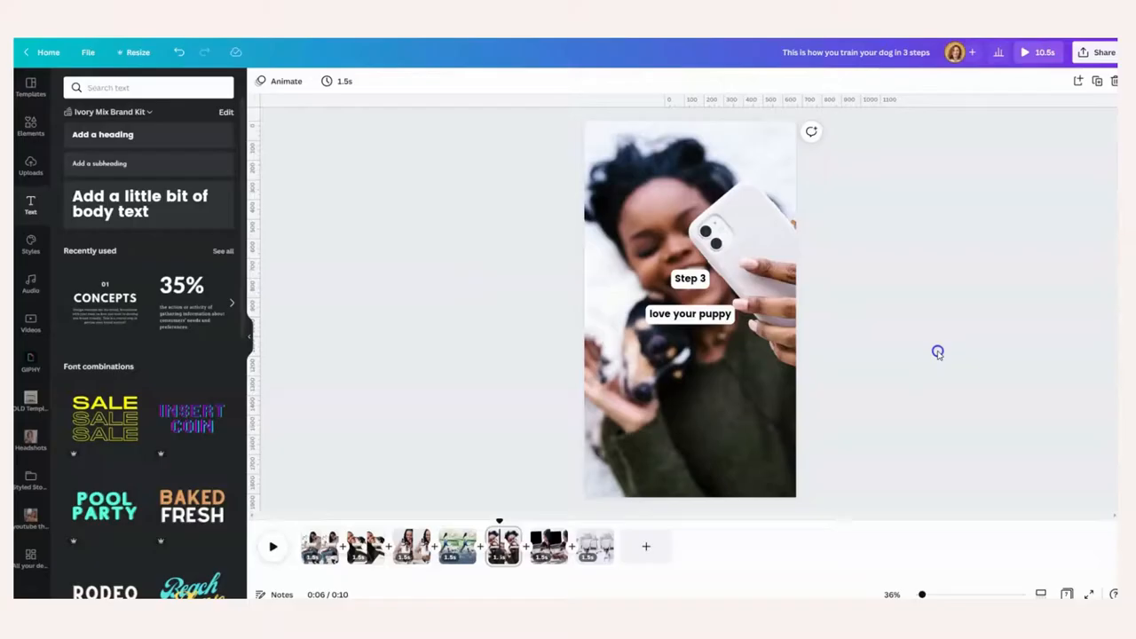
click(548, 547)
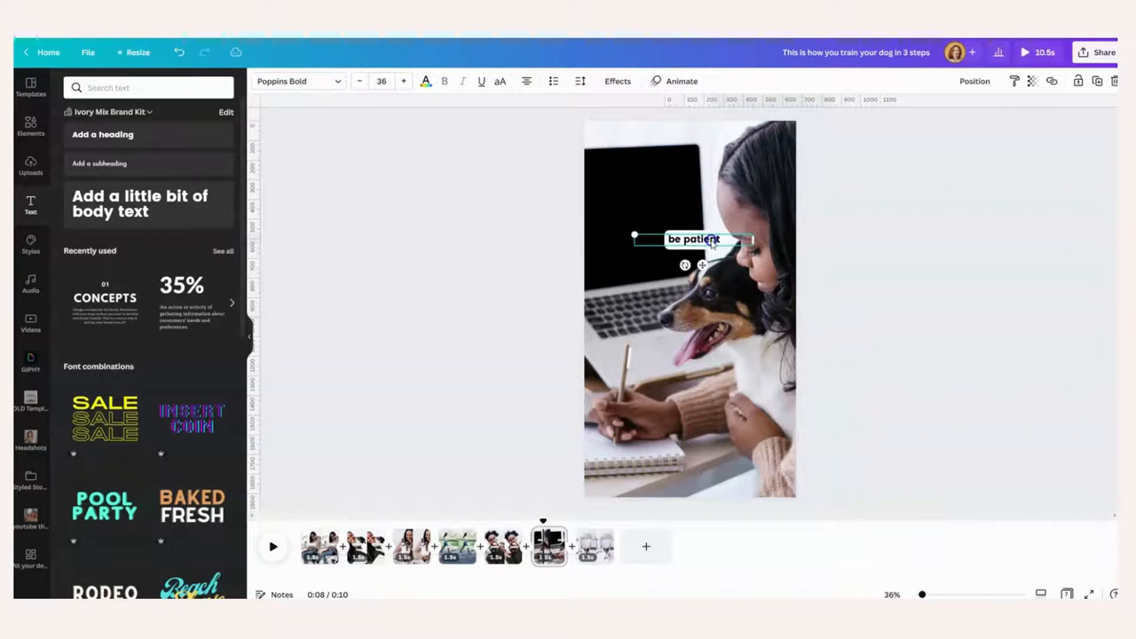
text(follow for more puppy tips)
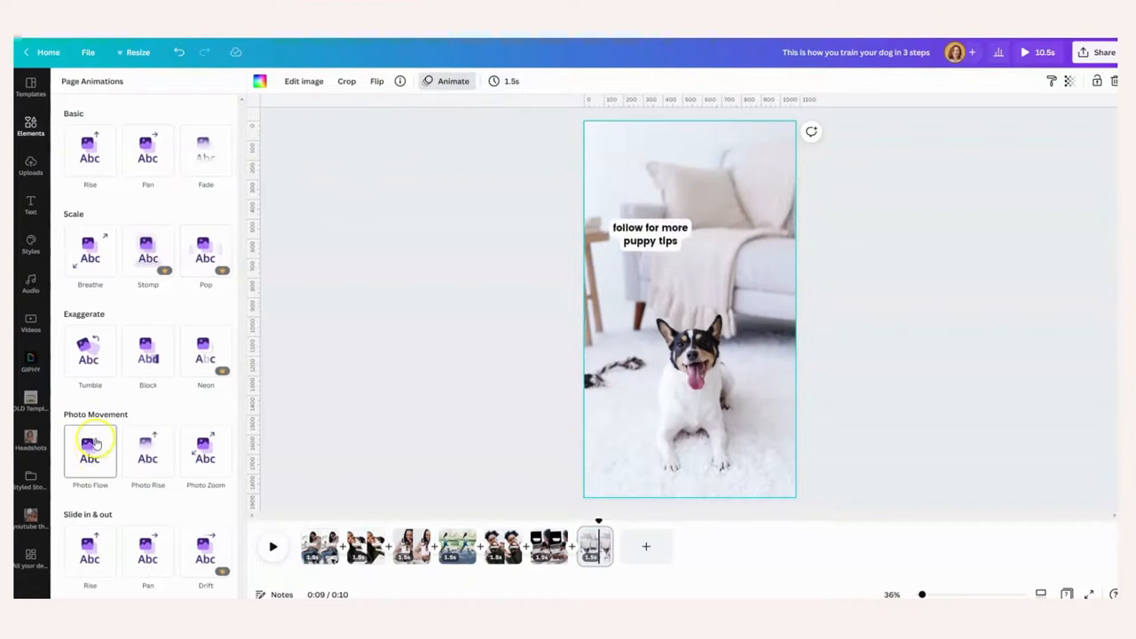
Apply the Photo Rise animation to the last page and preview the reel full-screen.
click(30, 126)
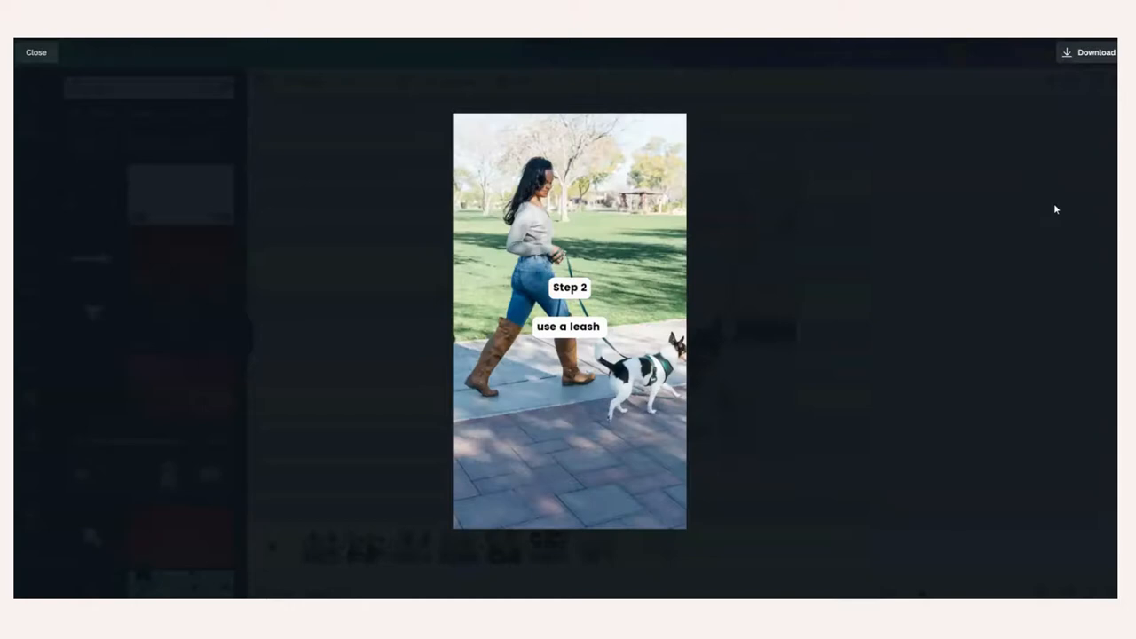
click(36, 52)
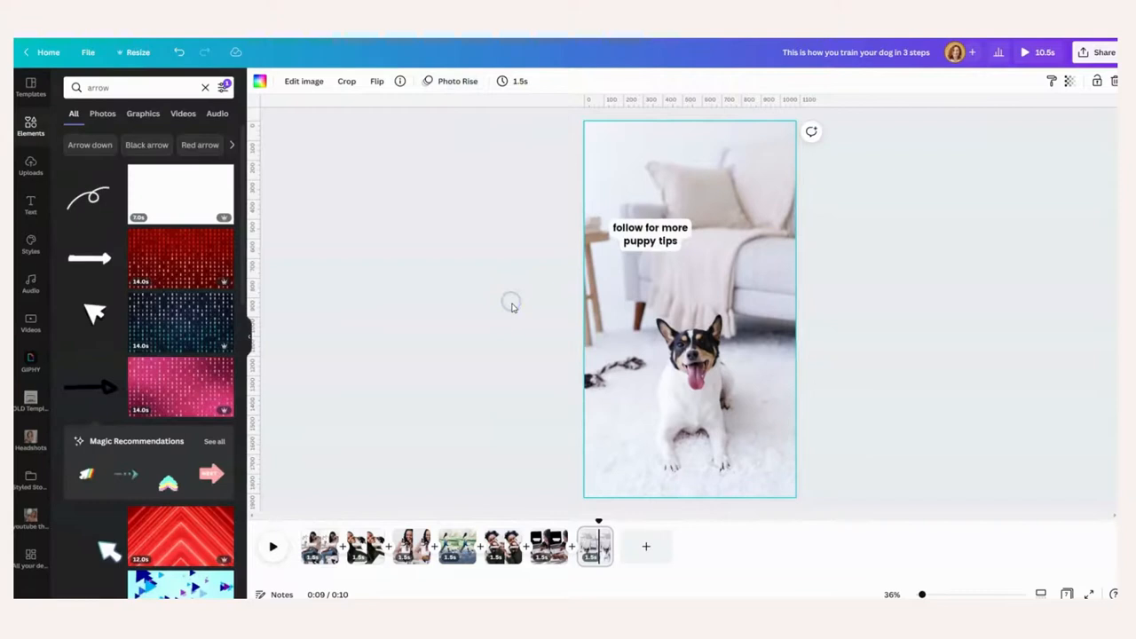
mouse_move(451, 382)
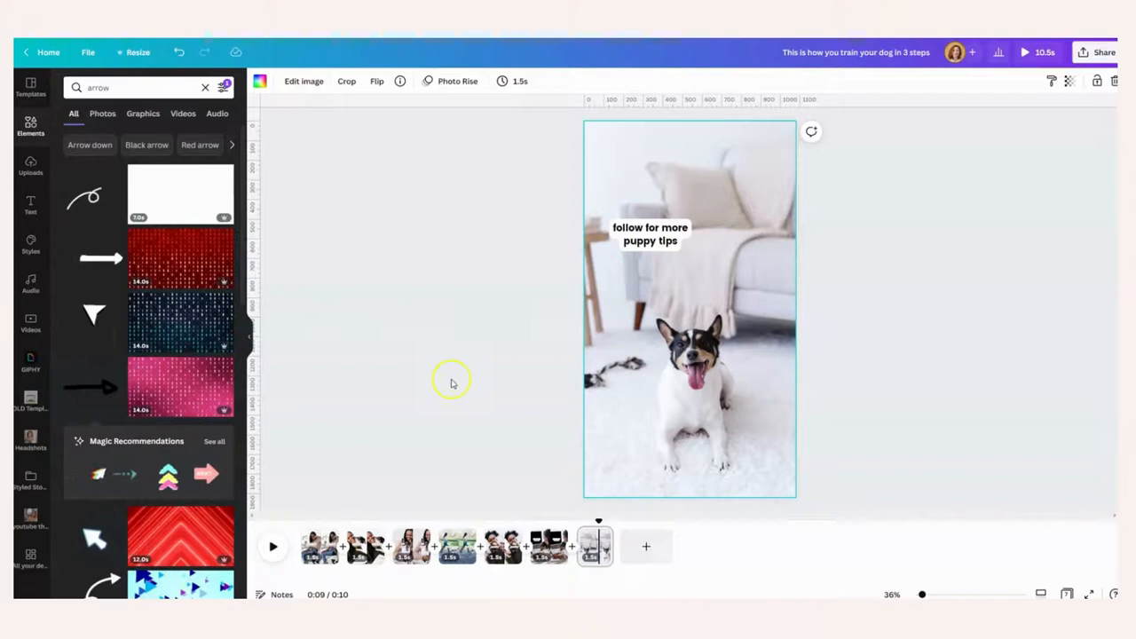
Open Share this design and reach the Canva for iOS App Store download page.
click(1105, 51)
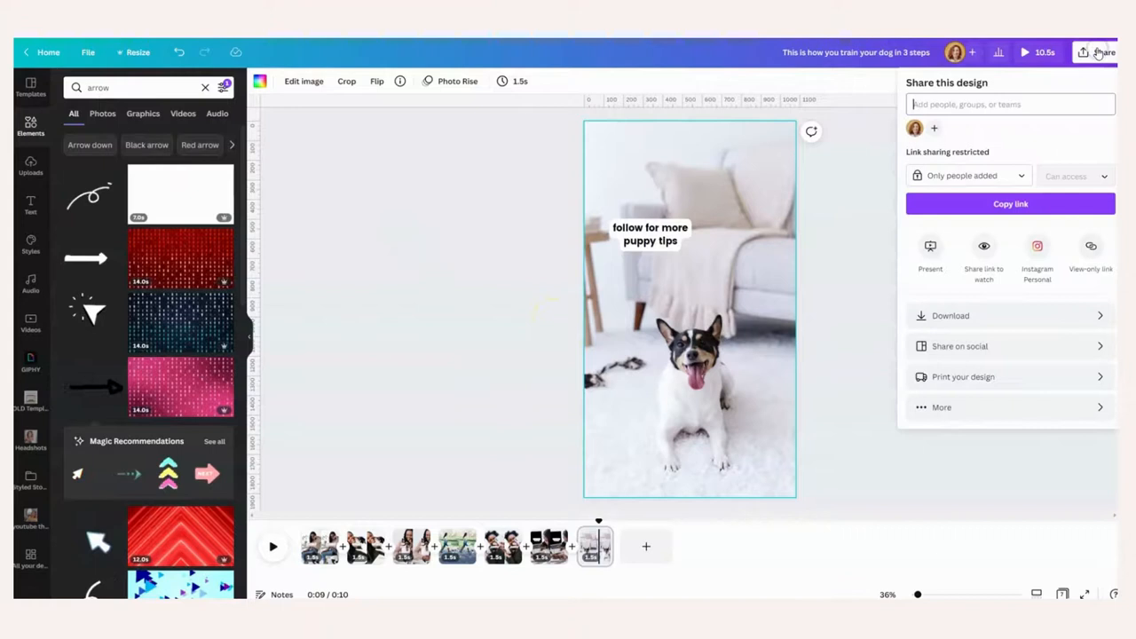
click(950, 316)
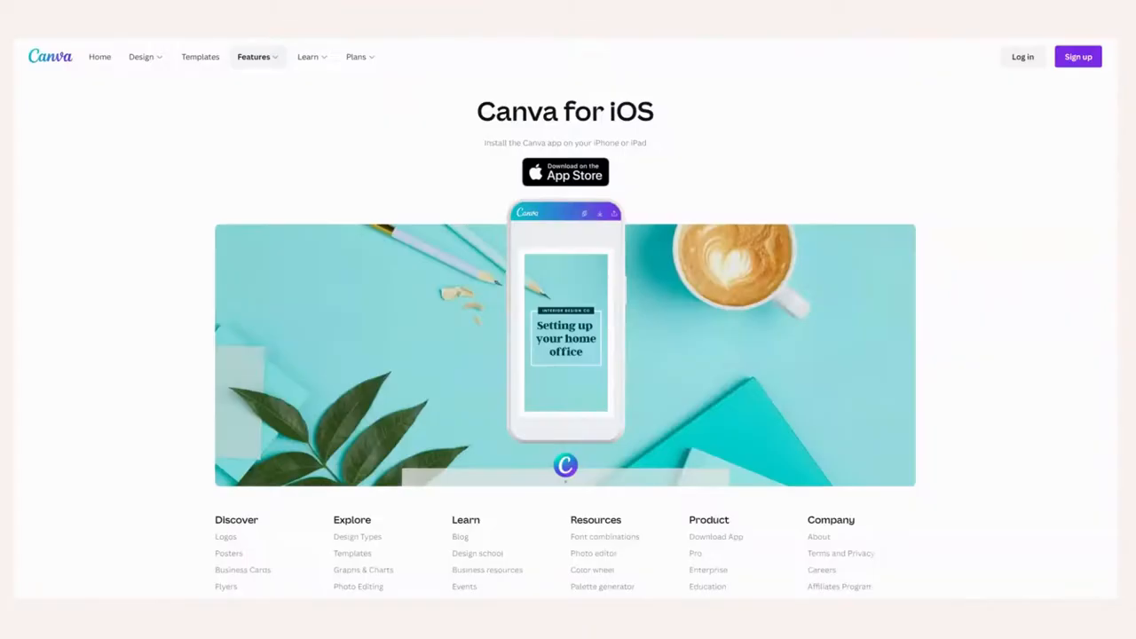
mouse_move(626, 220)
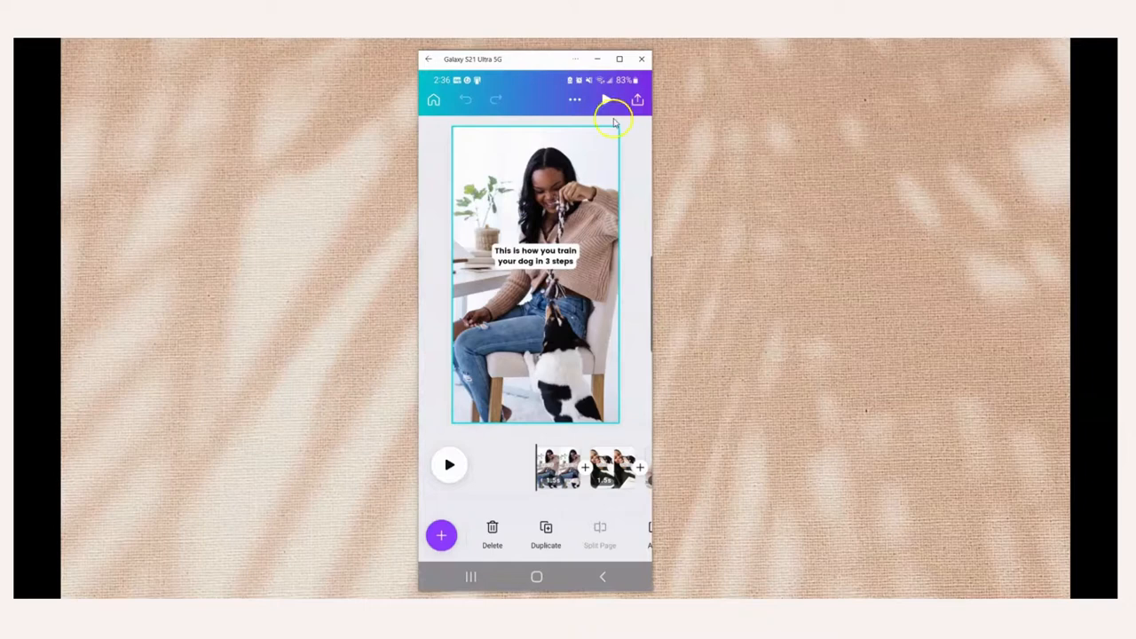
Choose MP4 Video download and pick which pages go into the exported video.
click(637, 100)
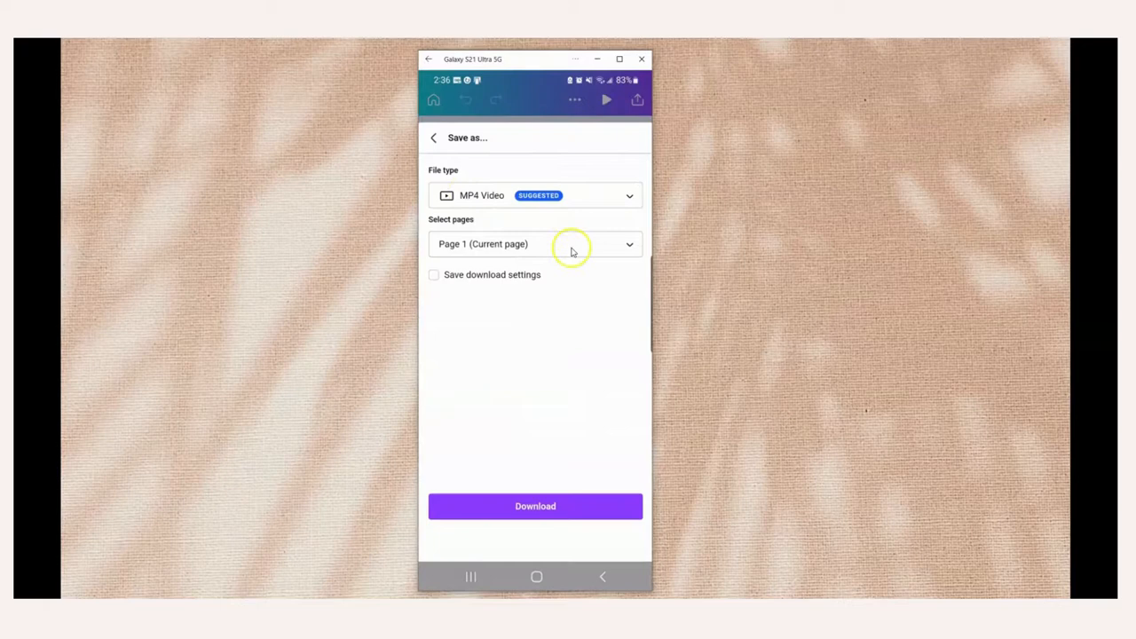
click(536, 243)
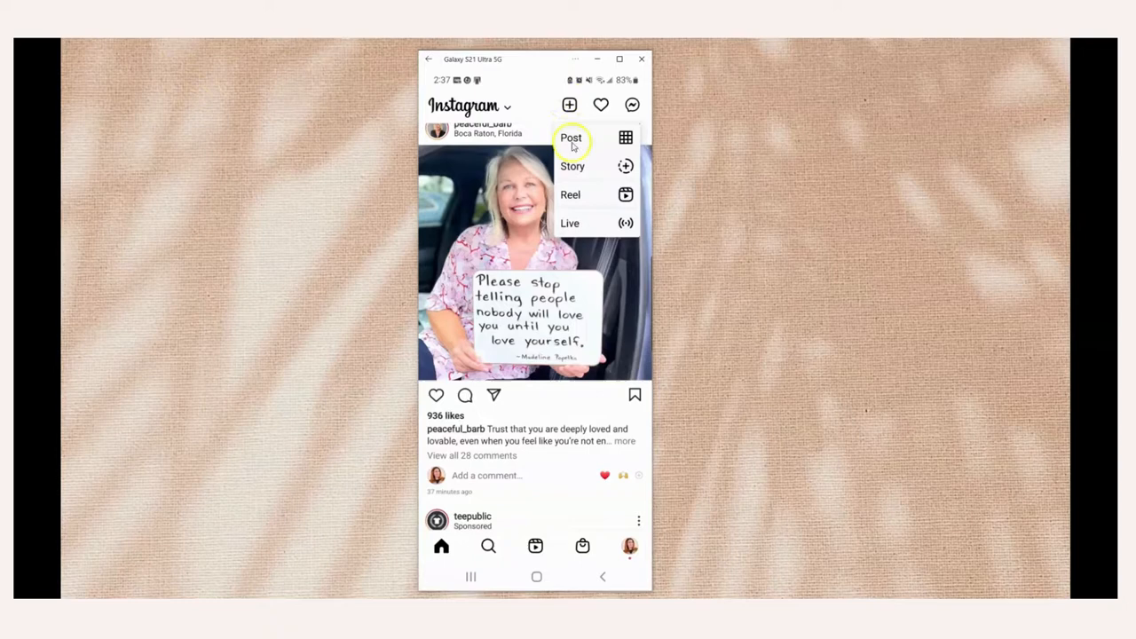
Create a new Reel from the downloaded video, set a cover frame and adjust Also share to Feed.
click(570, 194)
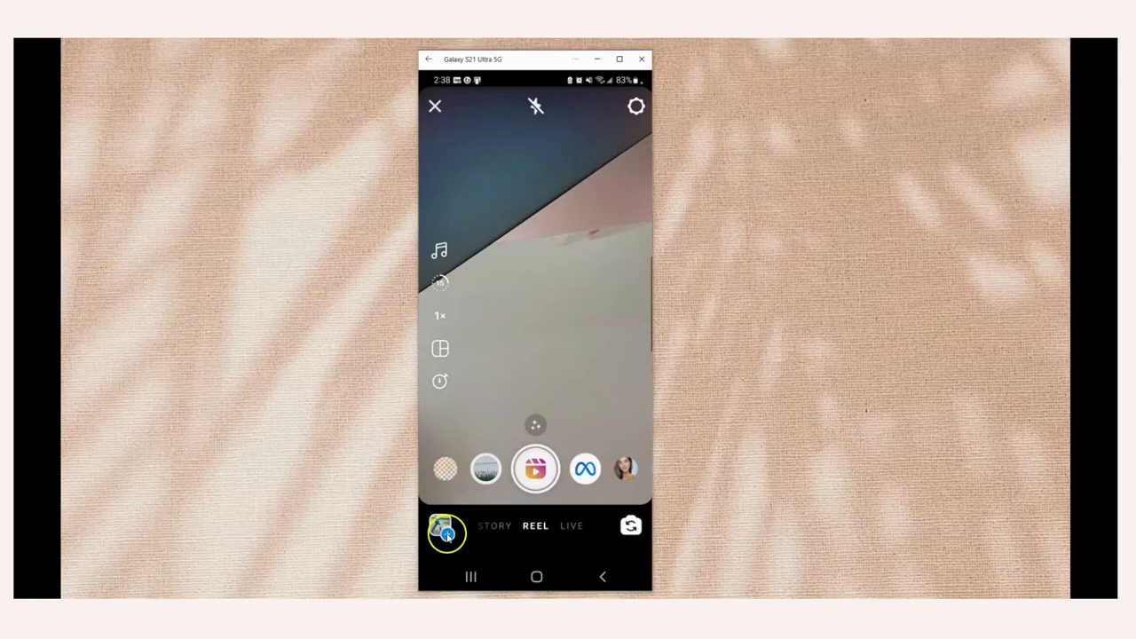
click(448, 531)
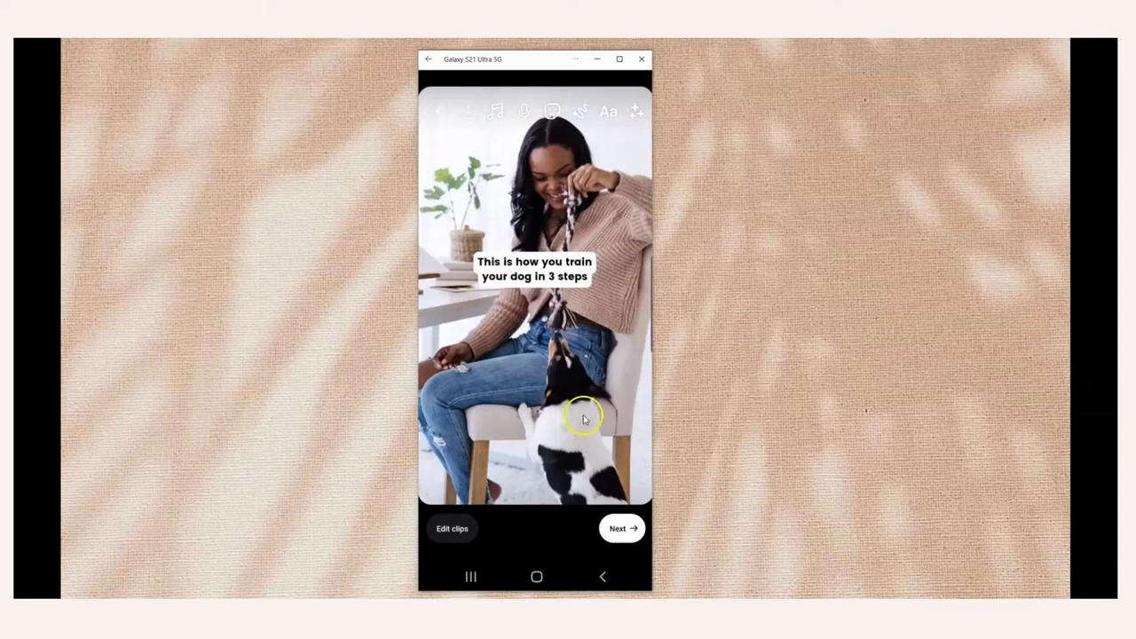
click(622, 530)
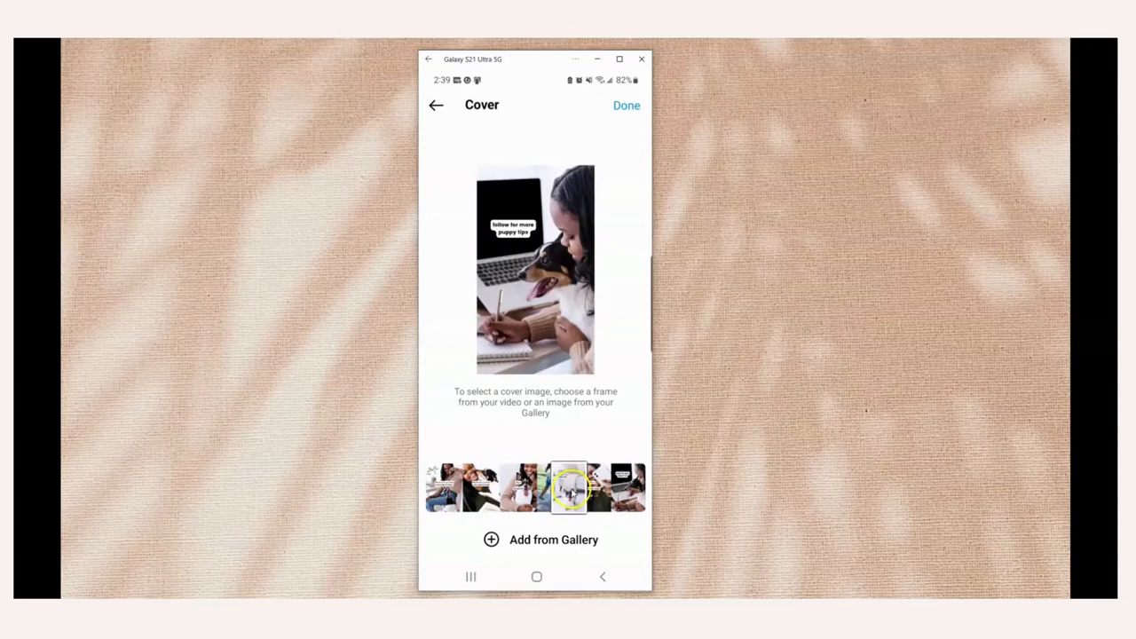
click(625, 105)
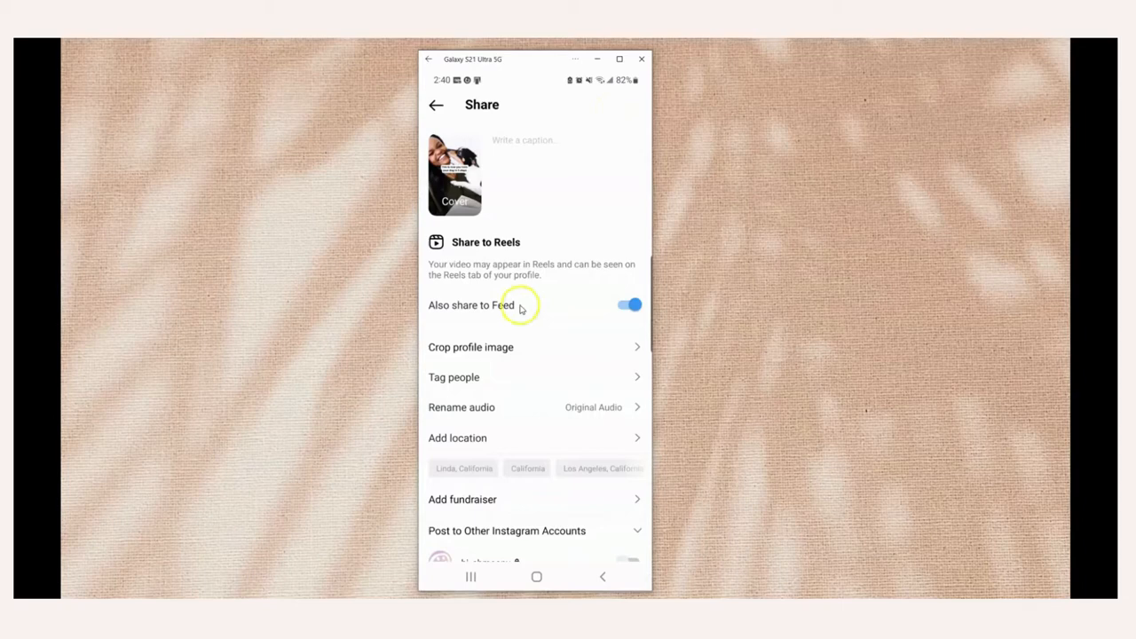
click(435, 104)
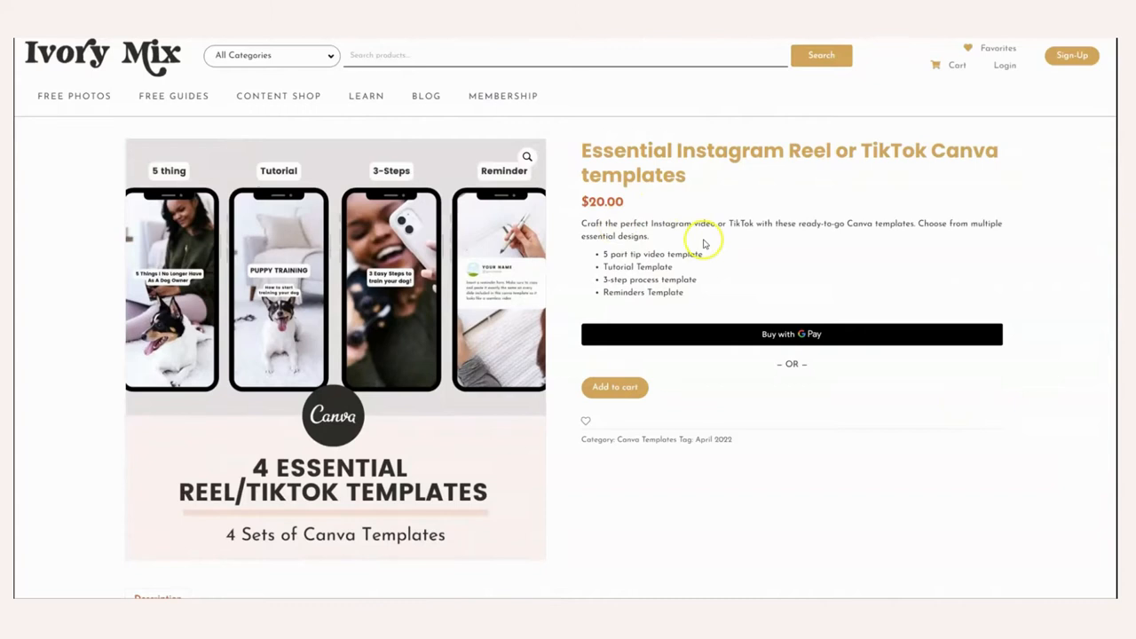
mouse_move(742, 270)
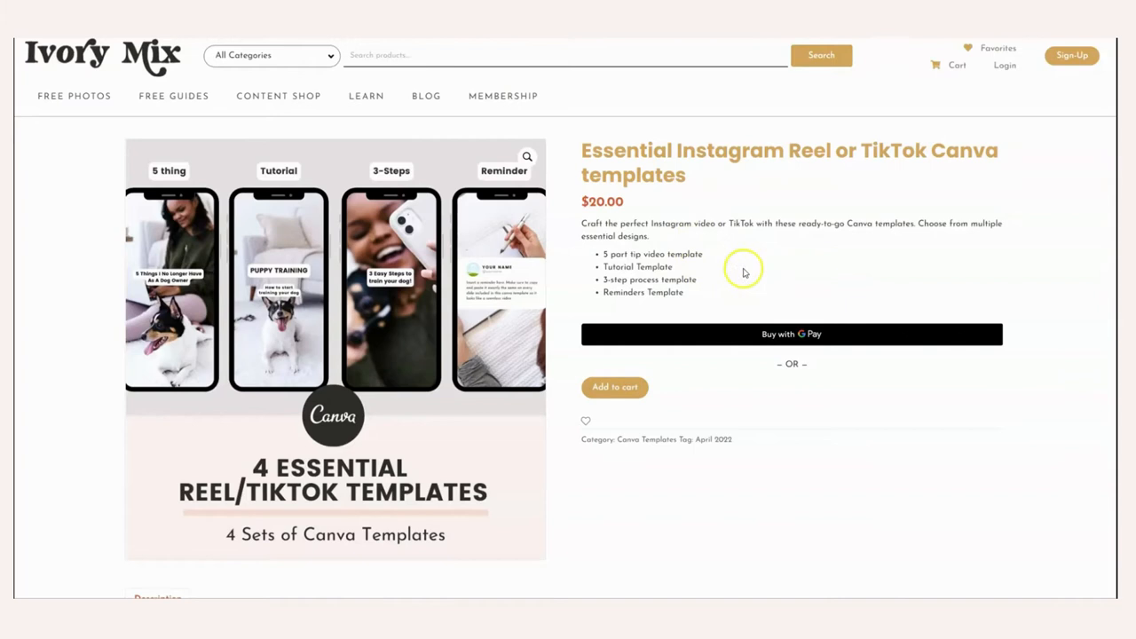
mouse_move(505, 96)
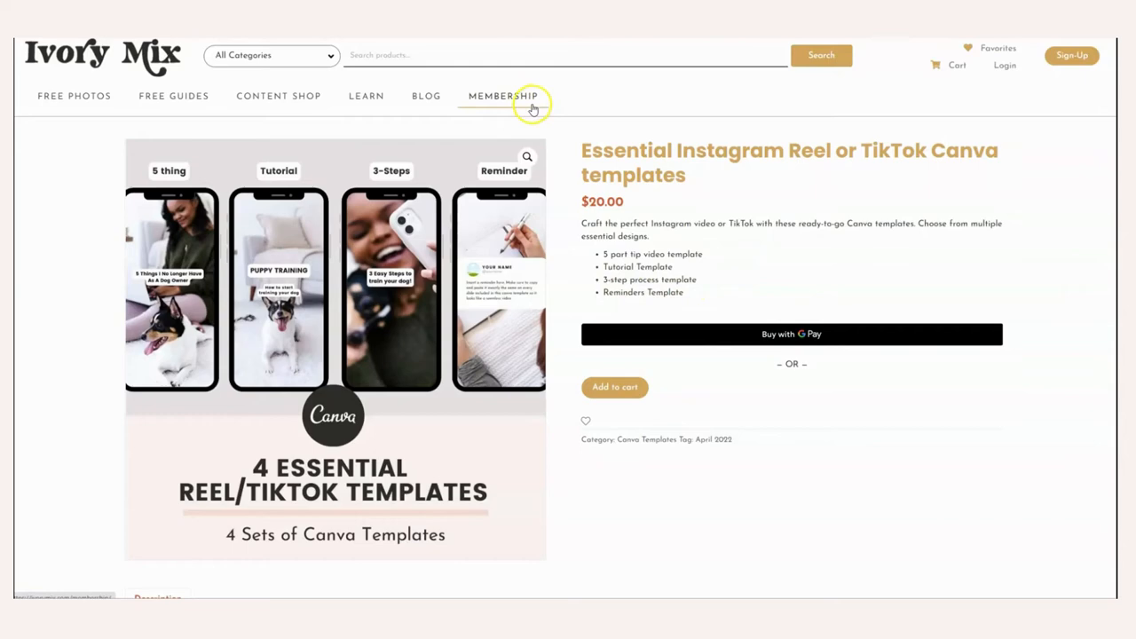
Scroll down the Ivory Mix Reel/TikTok template page to its template previews.
scroll(down, 3)
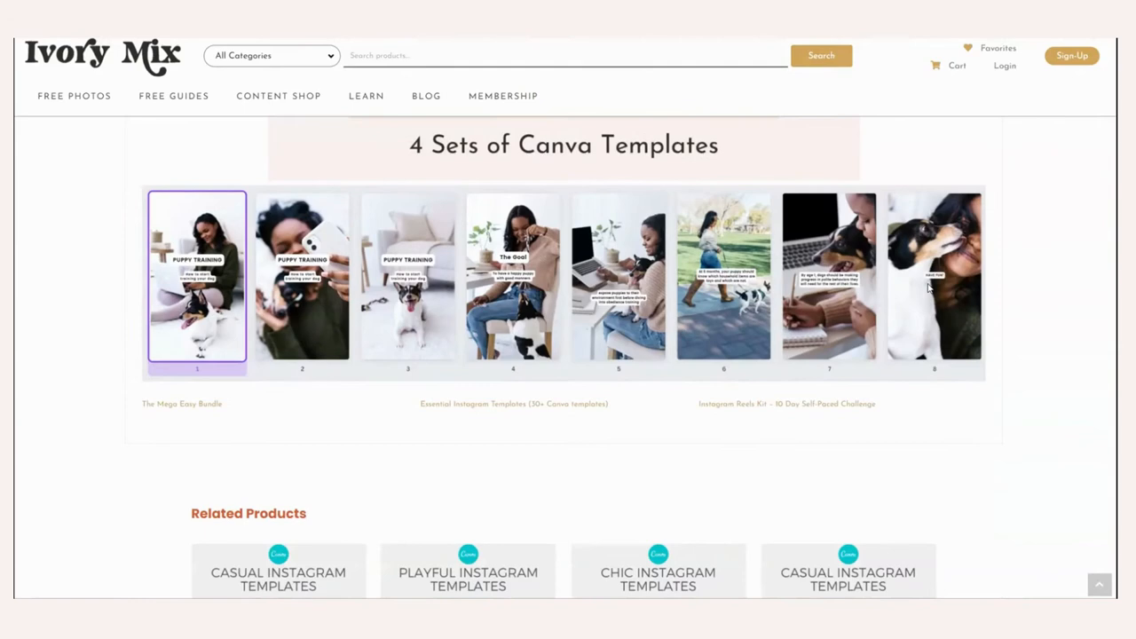